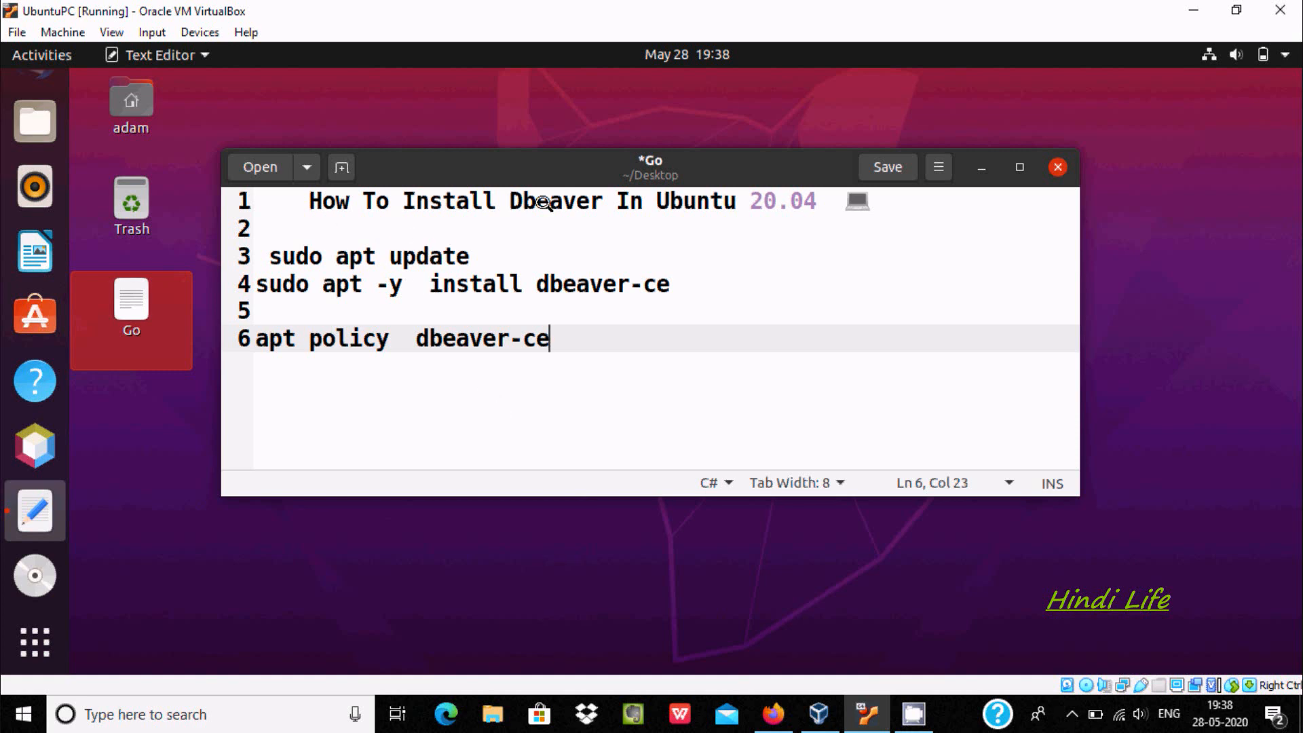
- Refresh the package lists with 'sudo apt update', then copy the dbeaver-ce install command from the notes
drag(513, 201, 657, 200)
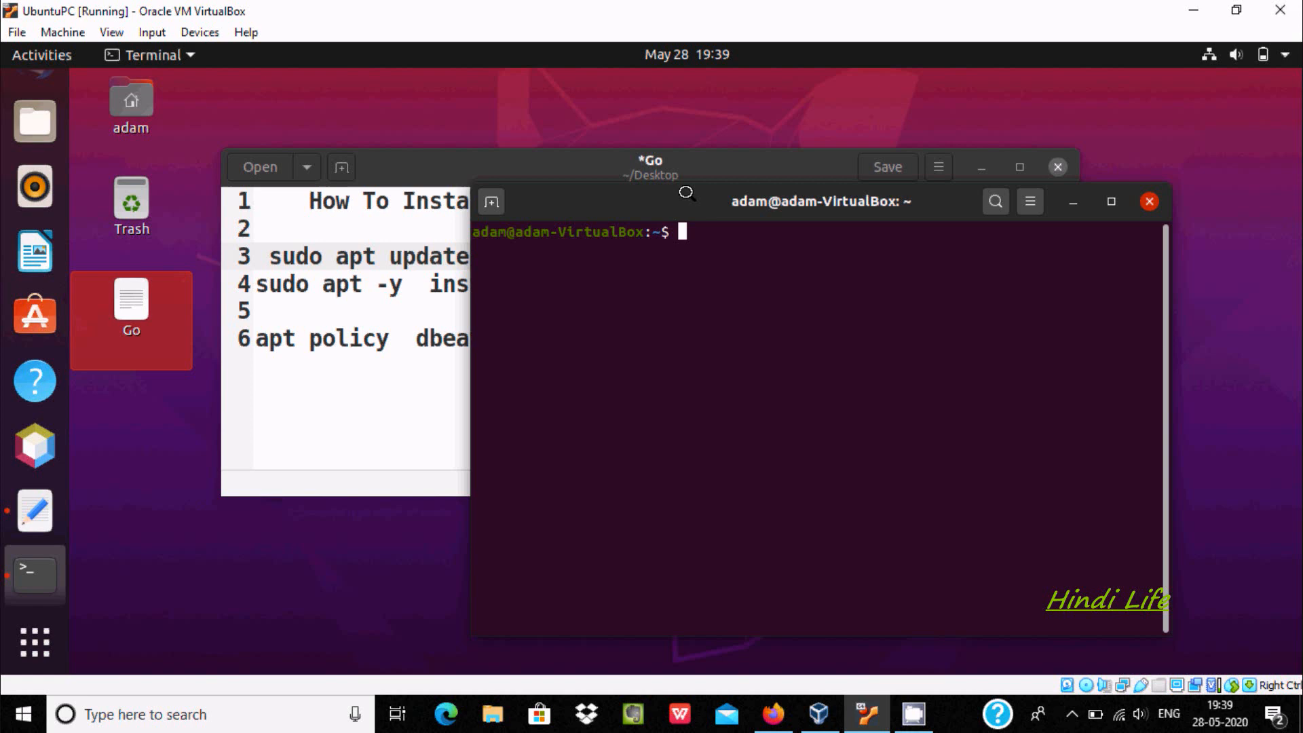
text(sudo)
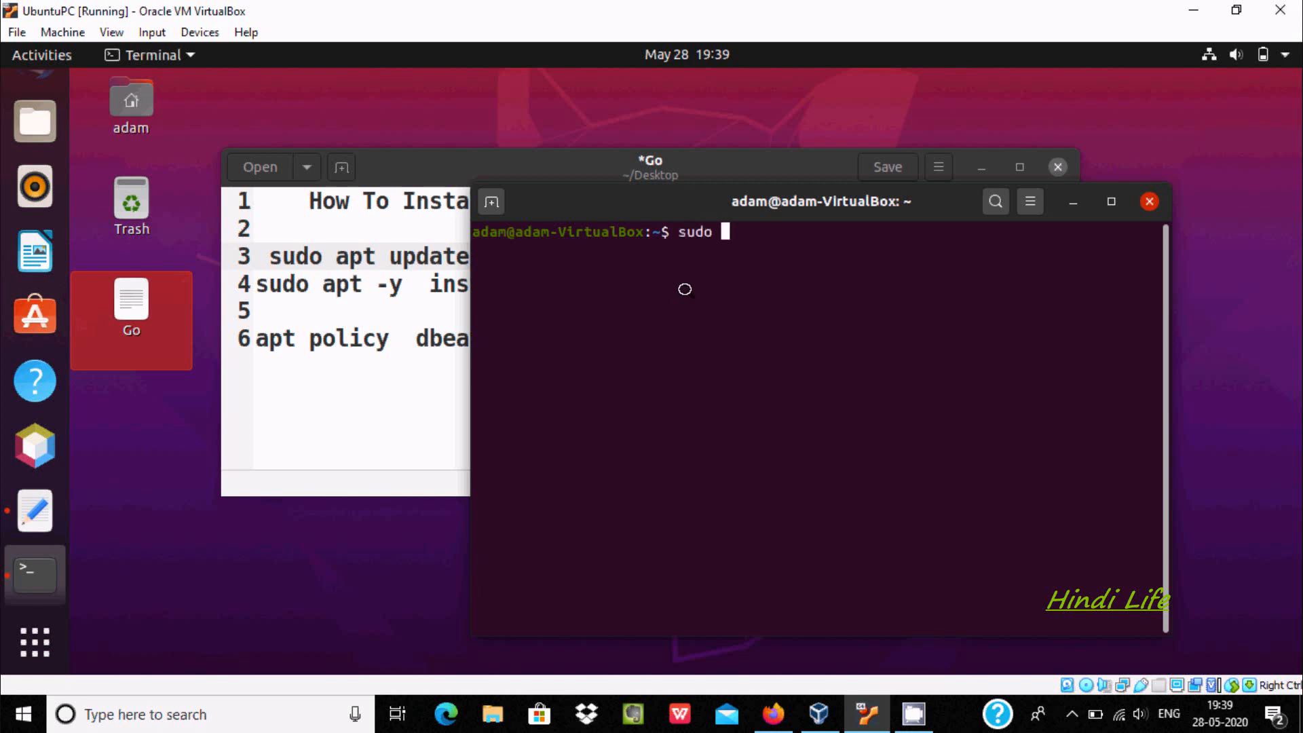
text(apt)
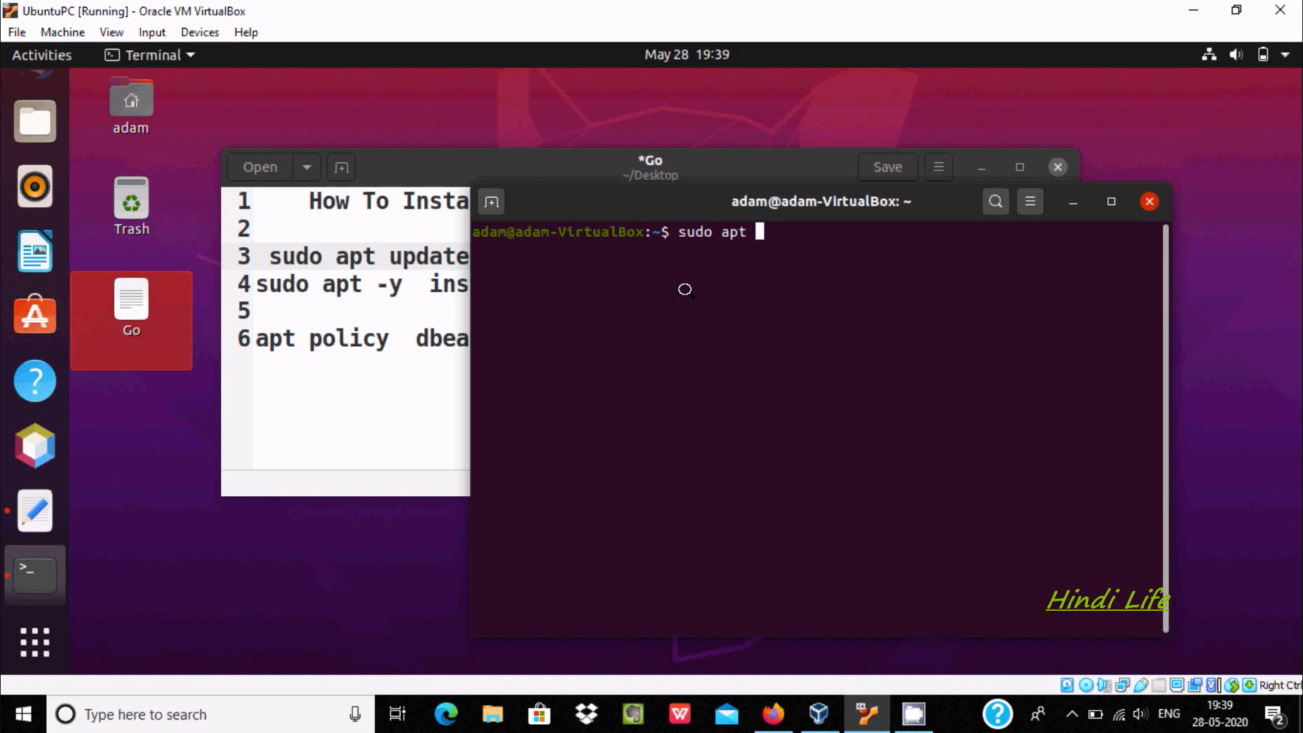
text(up)
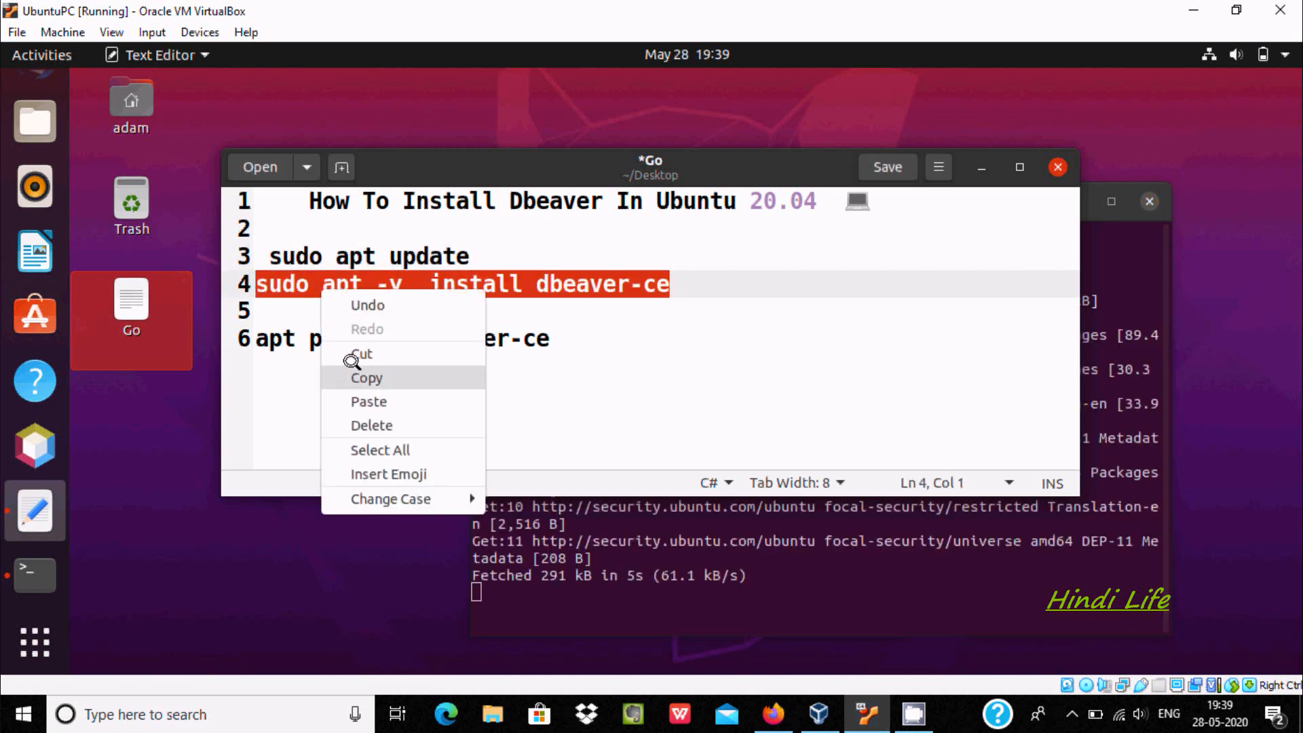
click(367, 377)
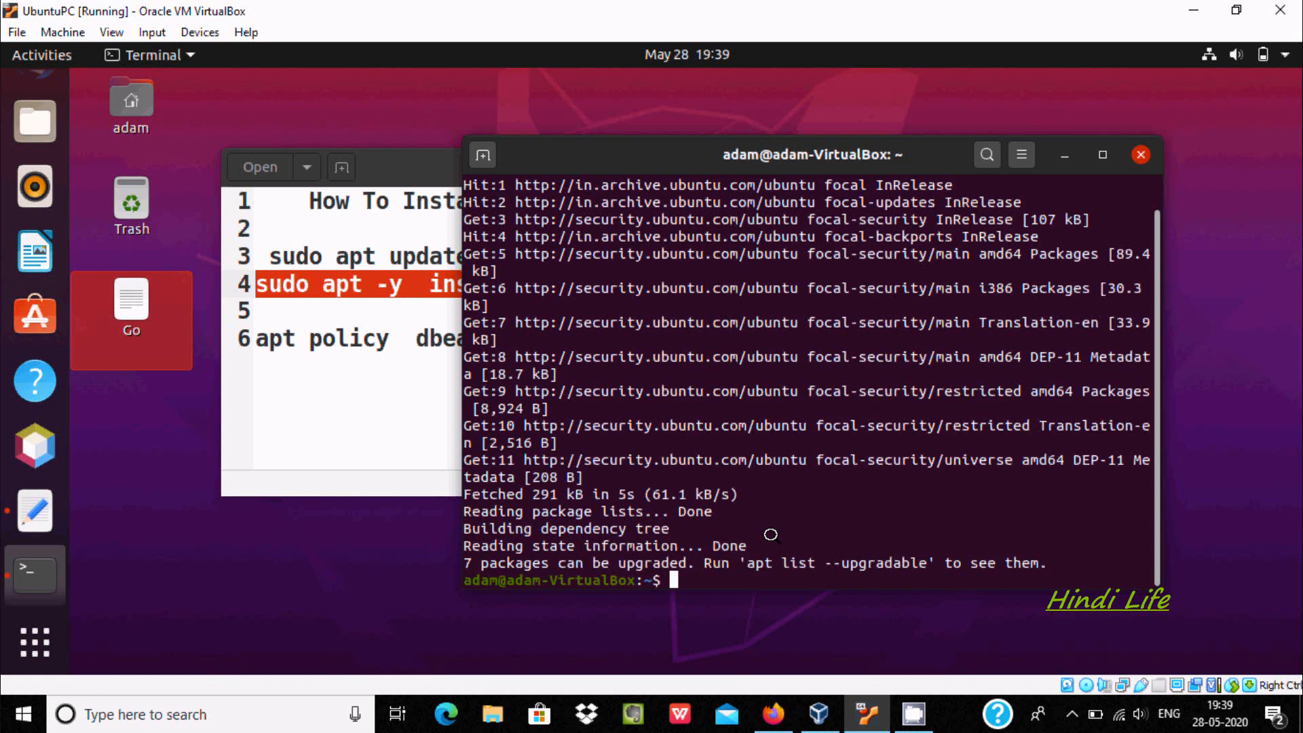
- Run 'sudo apt -y install dbeaver-ce', which fails because the package is not found
text(sudo apt -y  install dbeaver-ce)
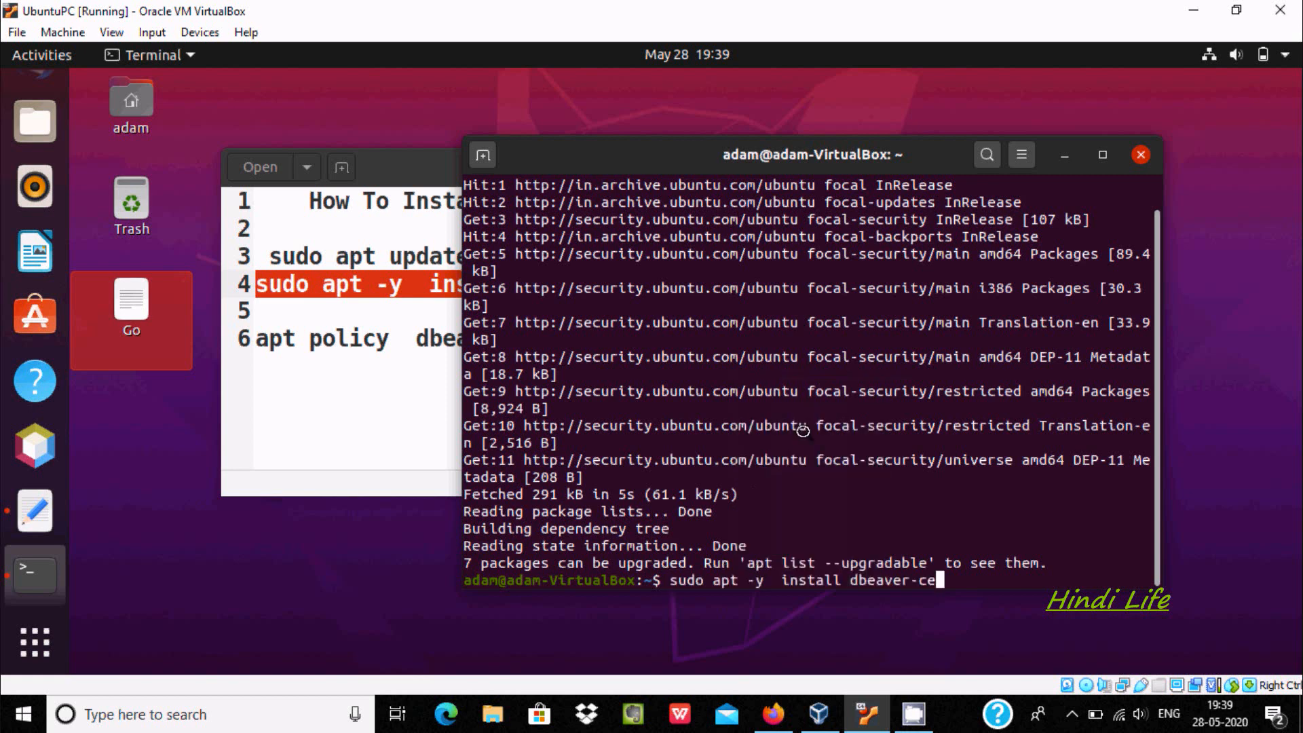
key(Return)
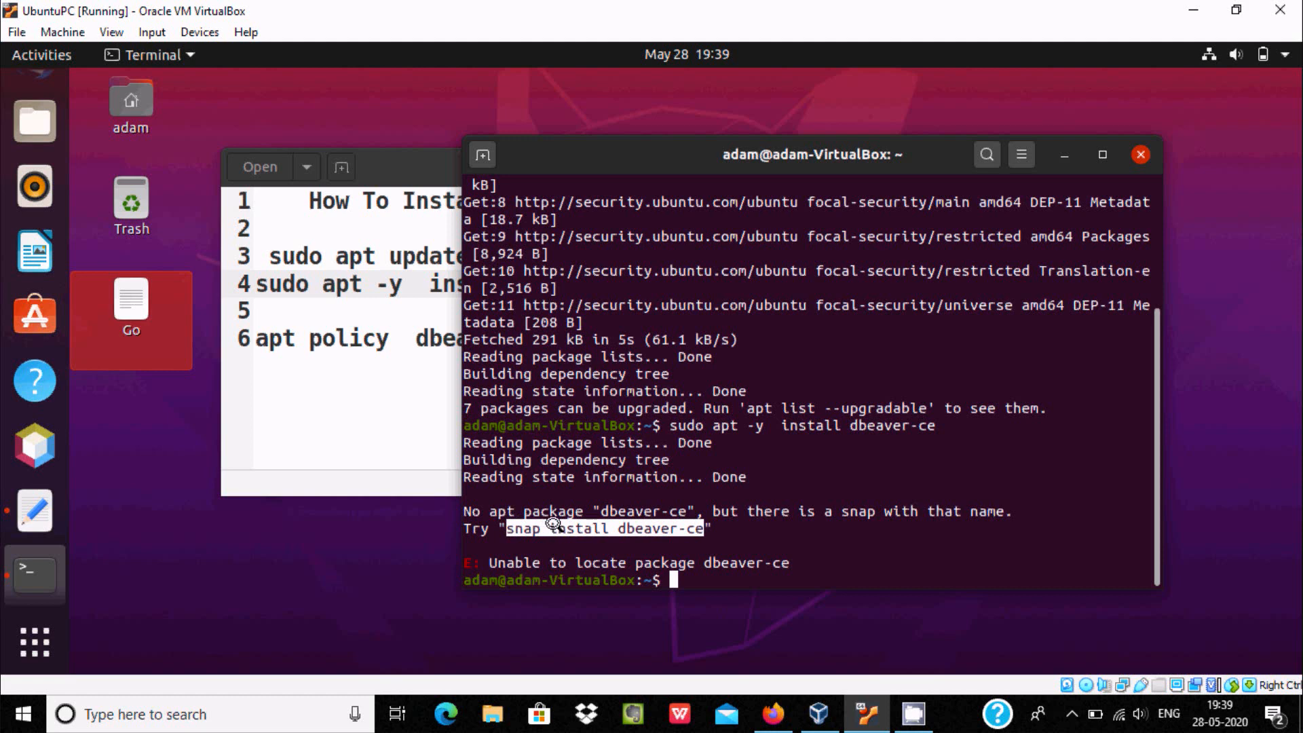
mouse_move(706, 453)
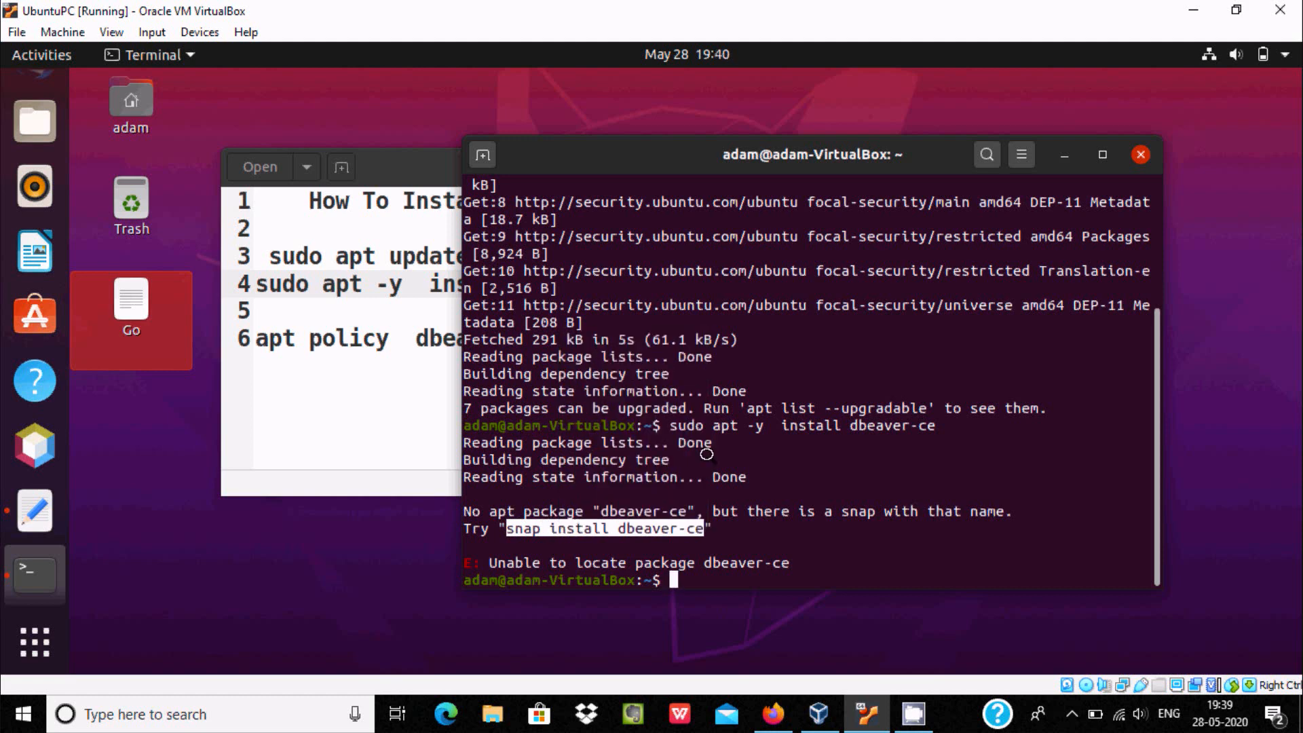
- Copy the suggested 'snap install dbeaver-ce' command and enter it at the prompt
right_click(720, 577)
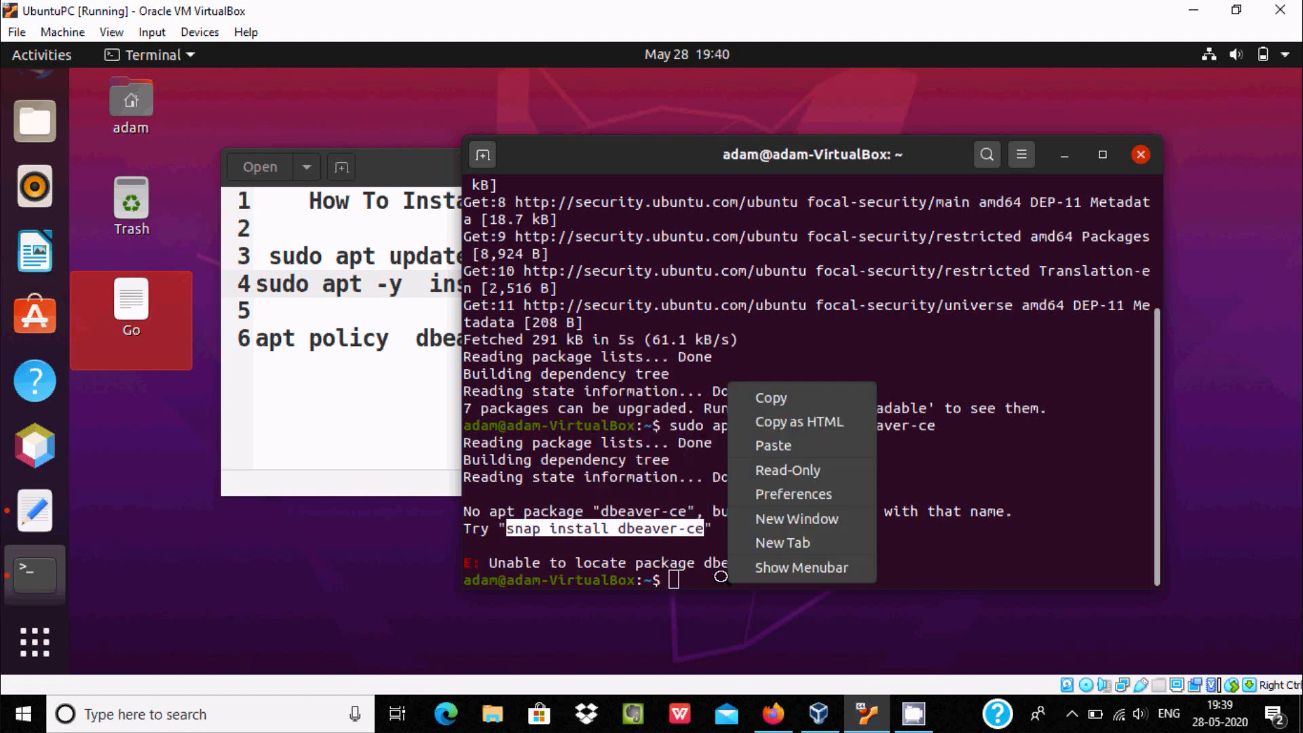
click(703, 562)
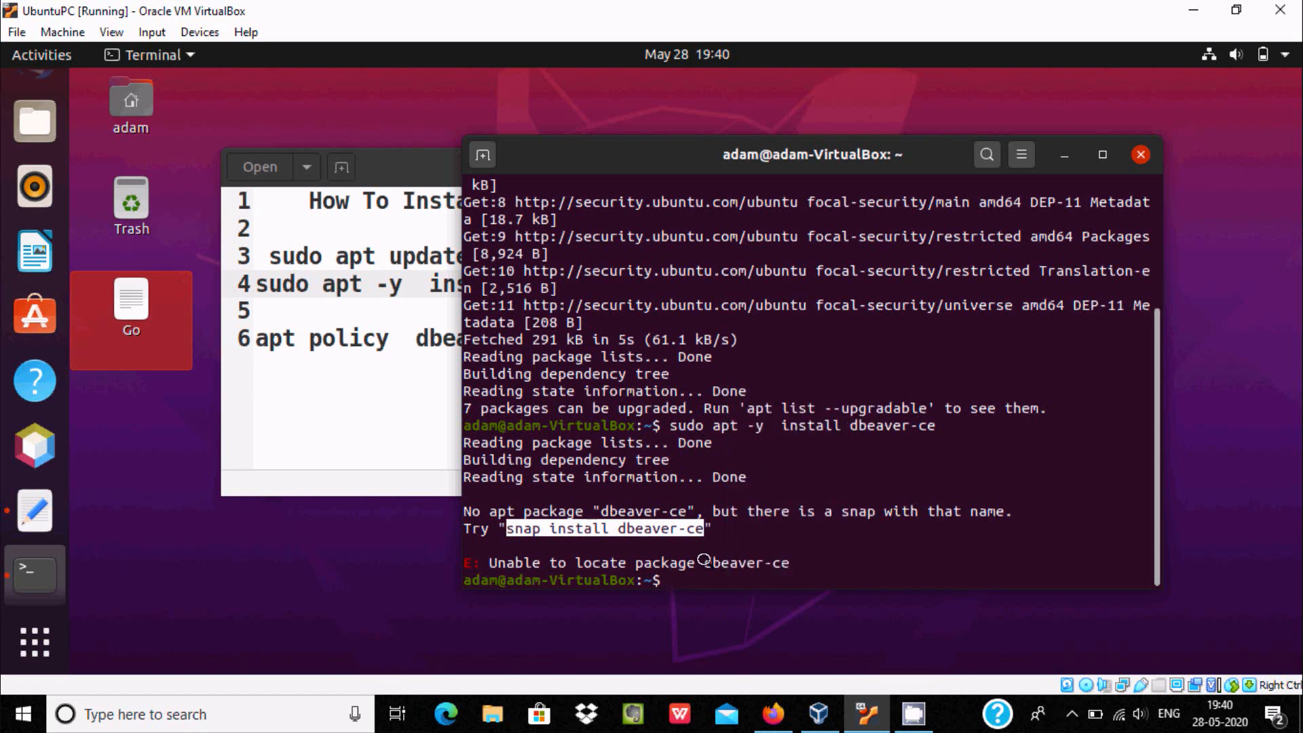
text(snap install dbeaver-ce)
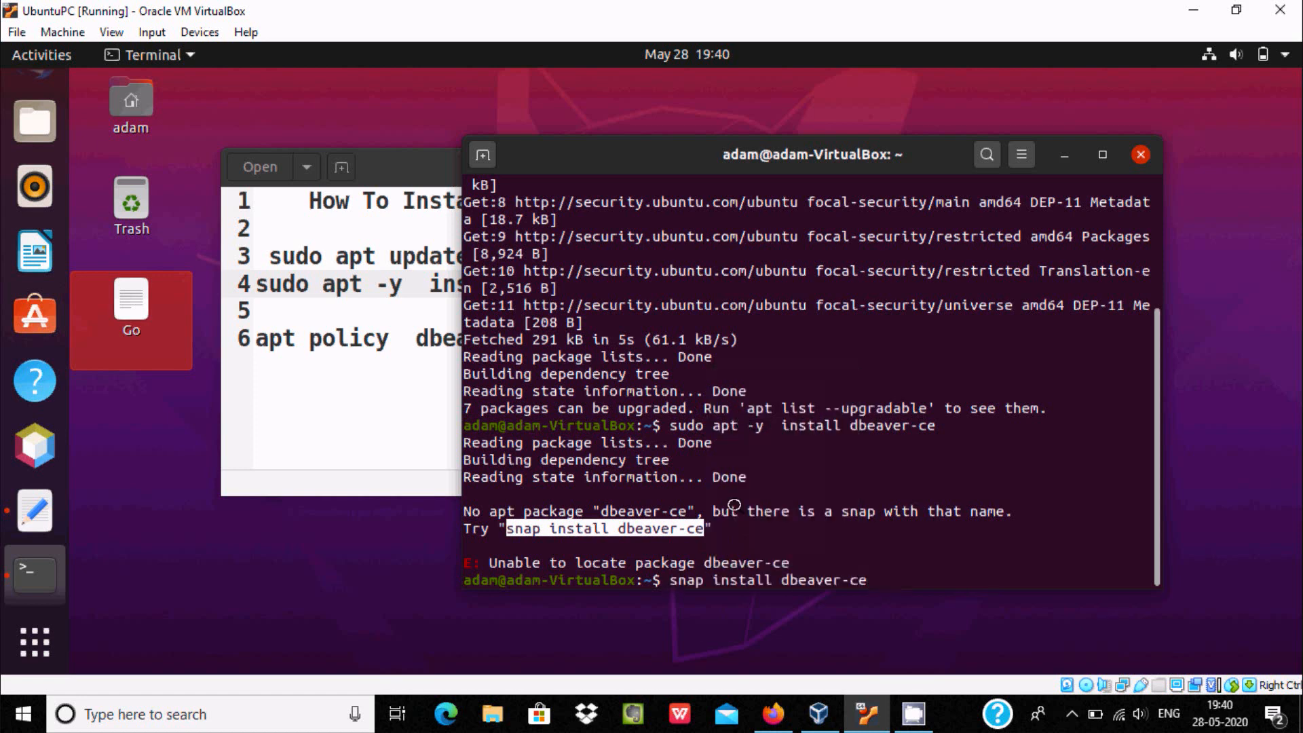
- Run 'snap install dbeaver-ce' and authenticate with the password so it installs
key(Return)
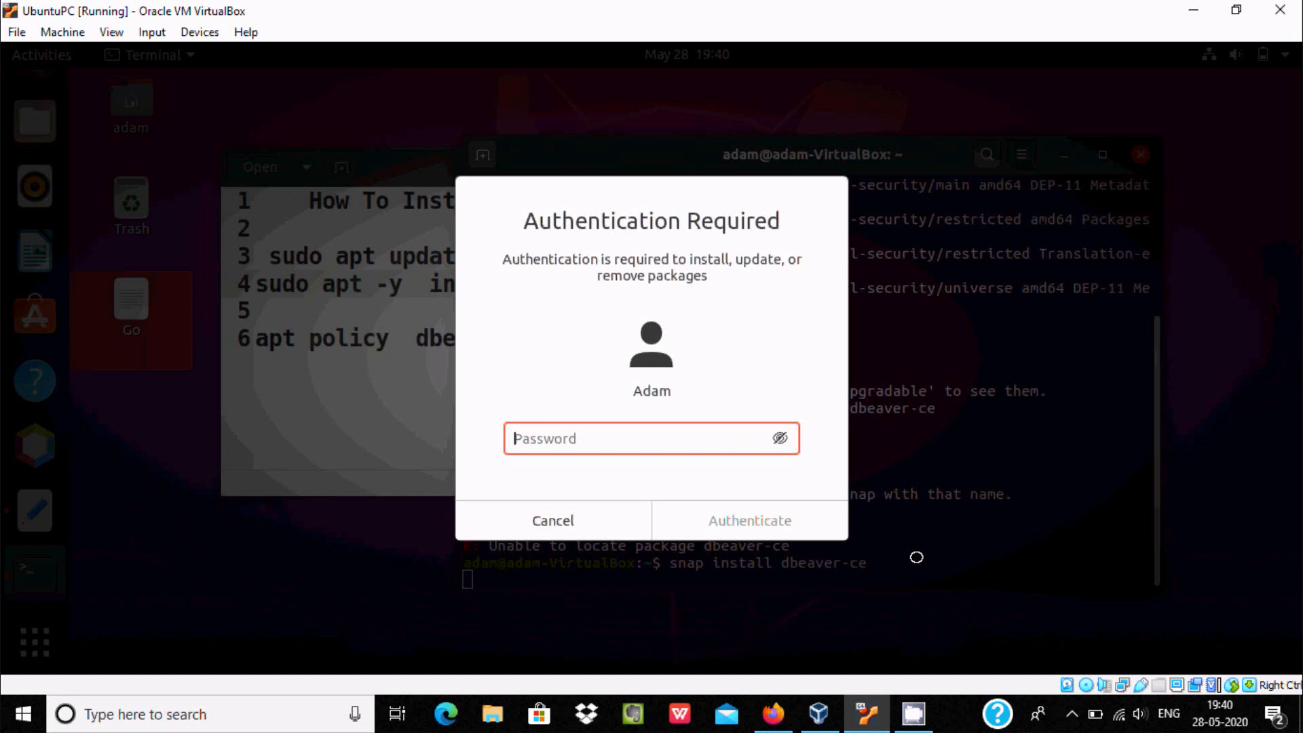
text(*)
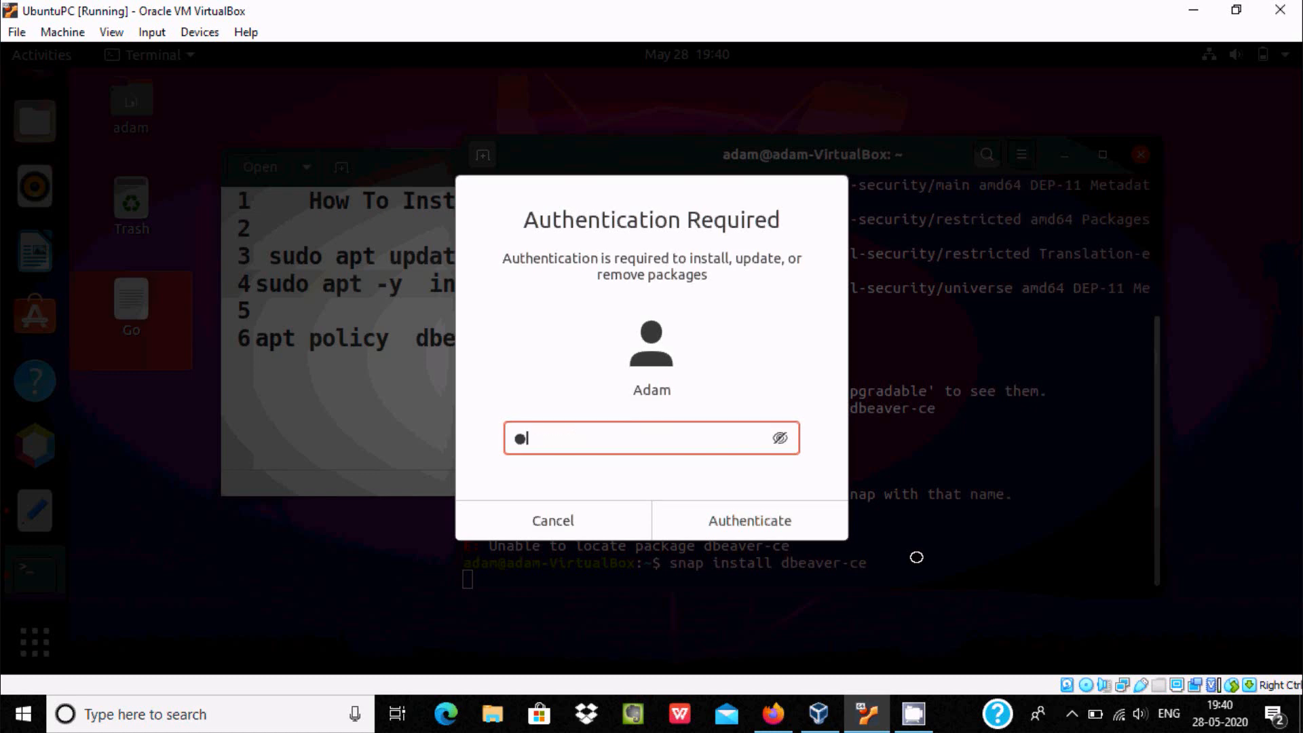
click(749, 521)
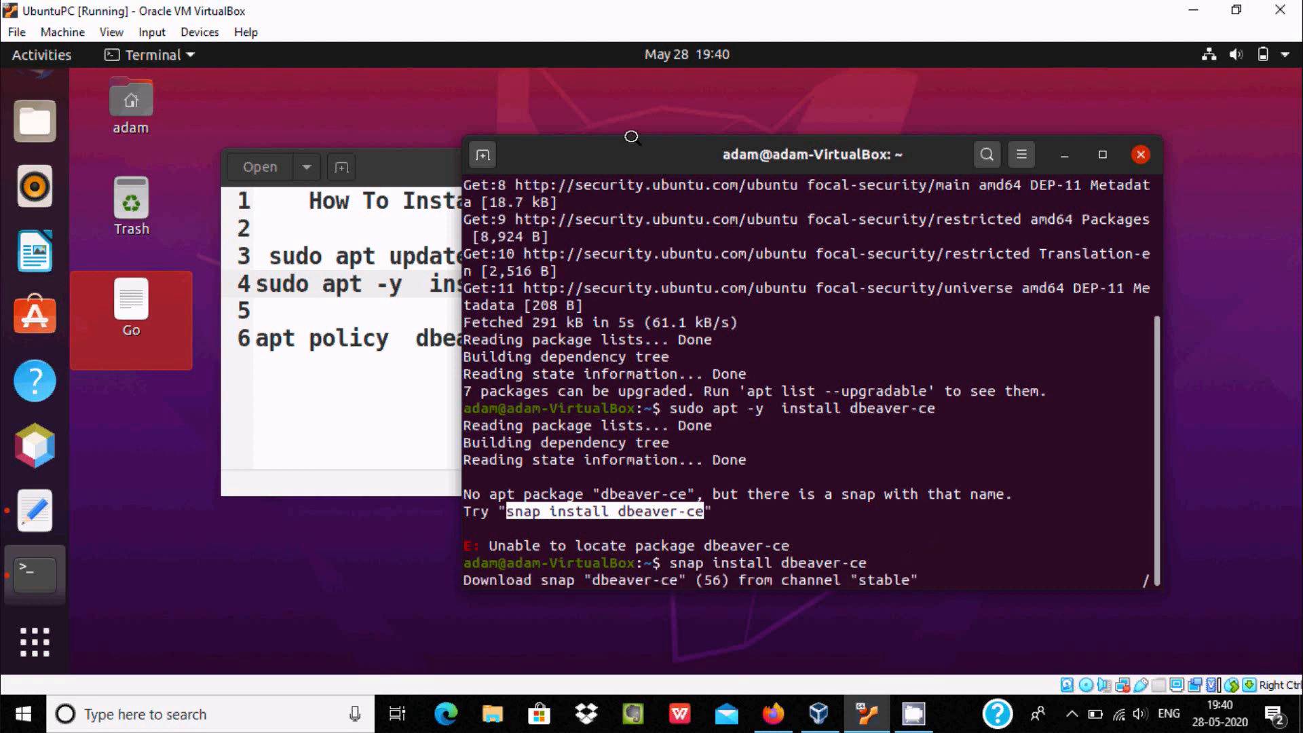
drag(631, 136, 687, 117)
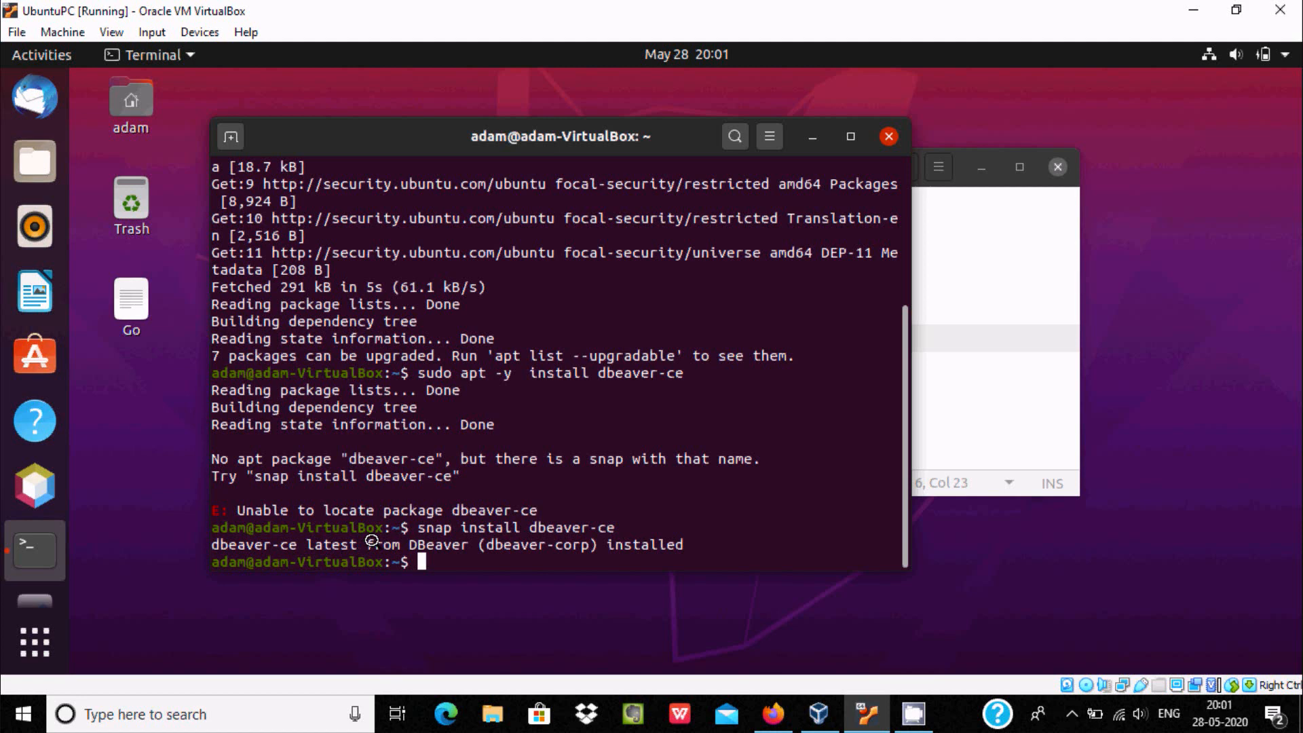
mouse_move(681, 532)
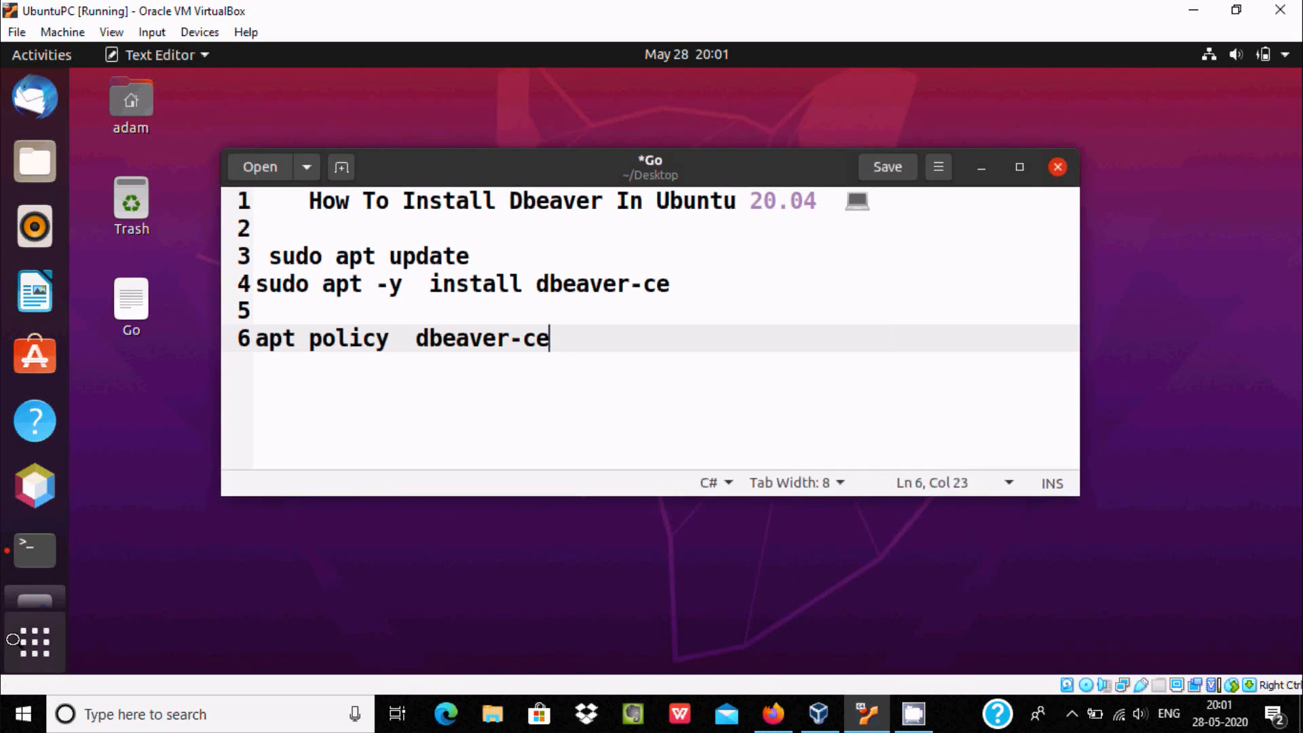
- Search the Activities overview for 'db' to find and launch DBeaver Community
click(32, 643)
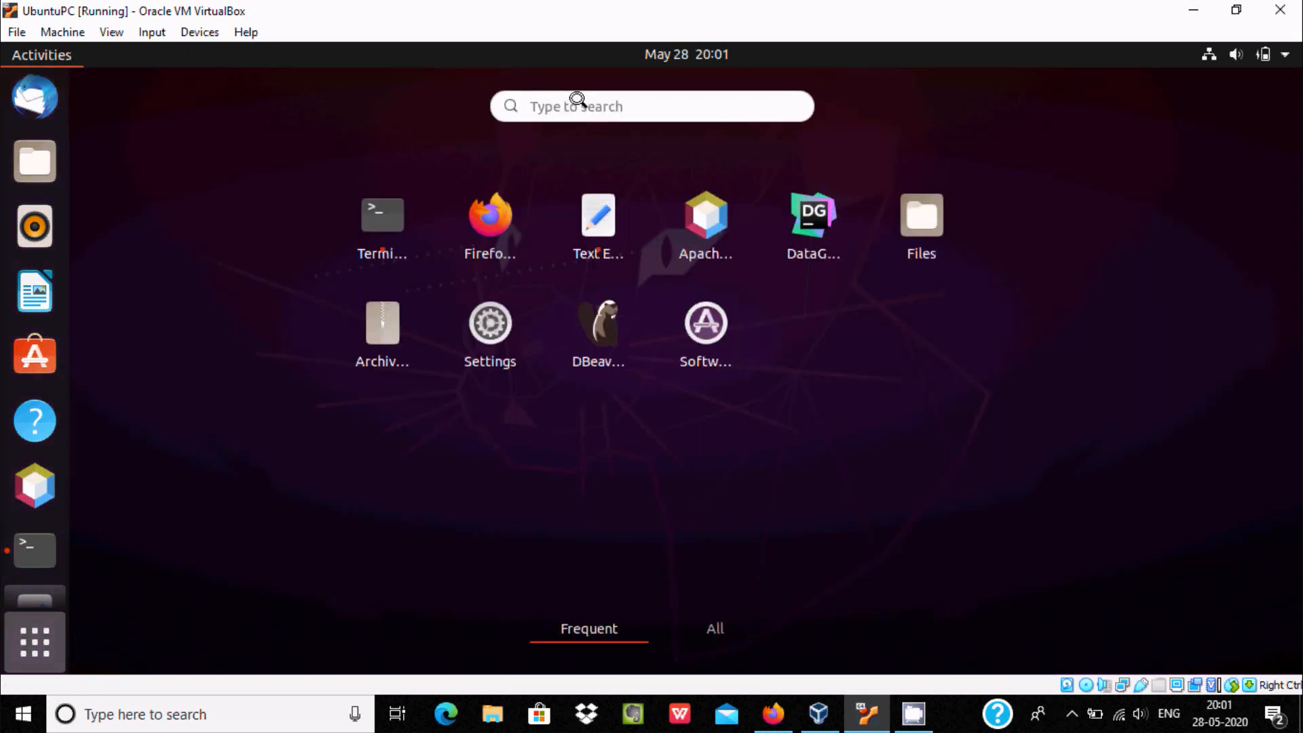
text(db)
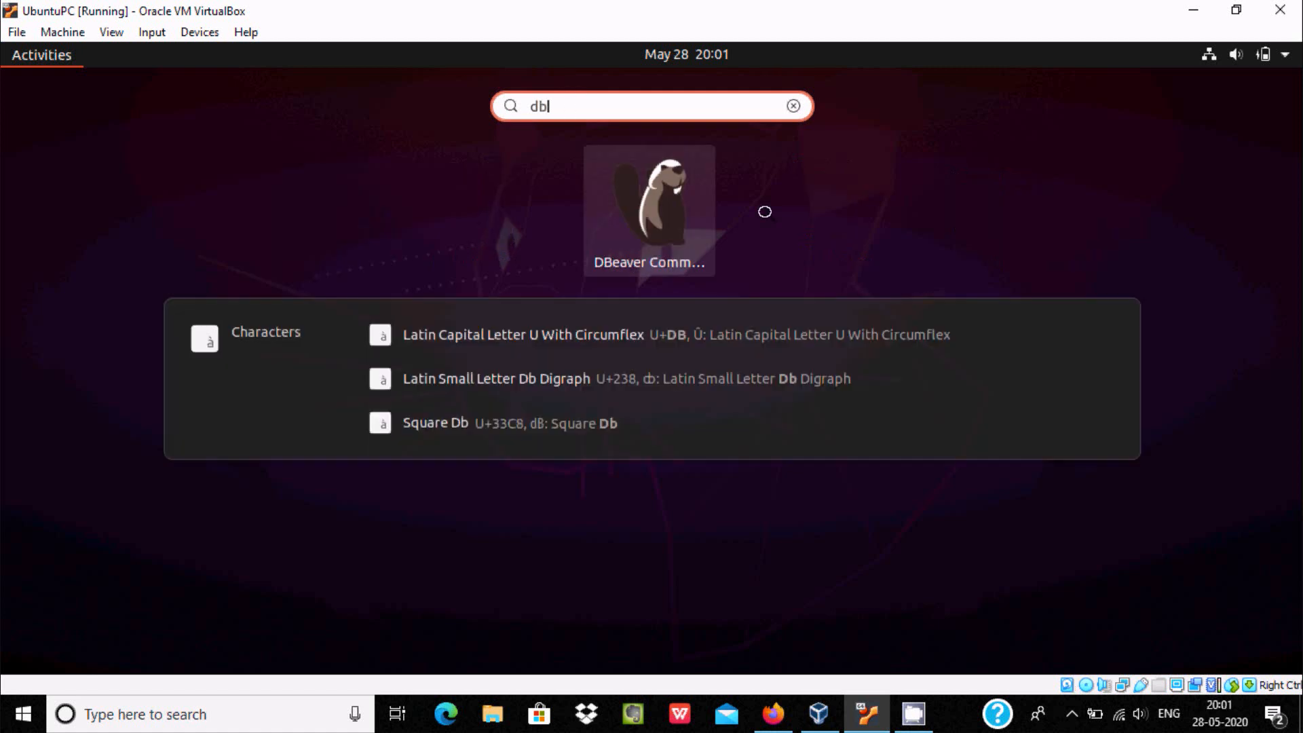
mouse_move(661, 215)
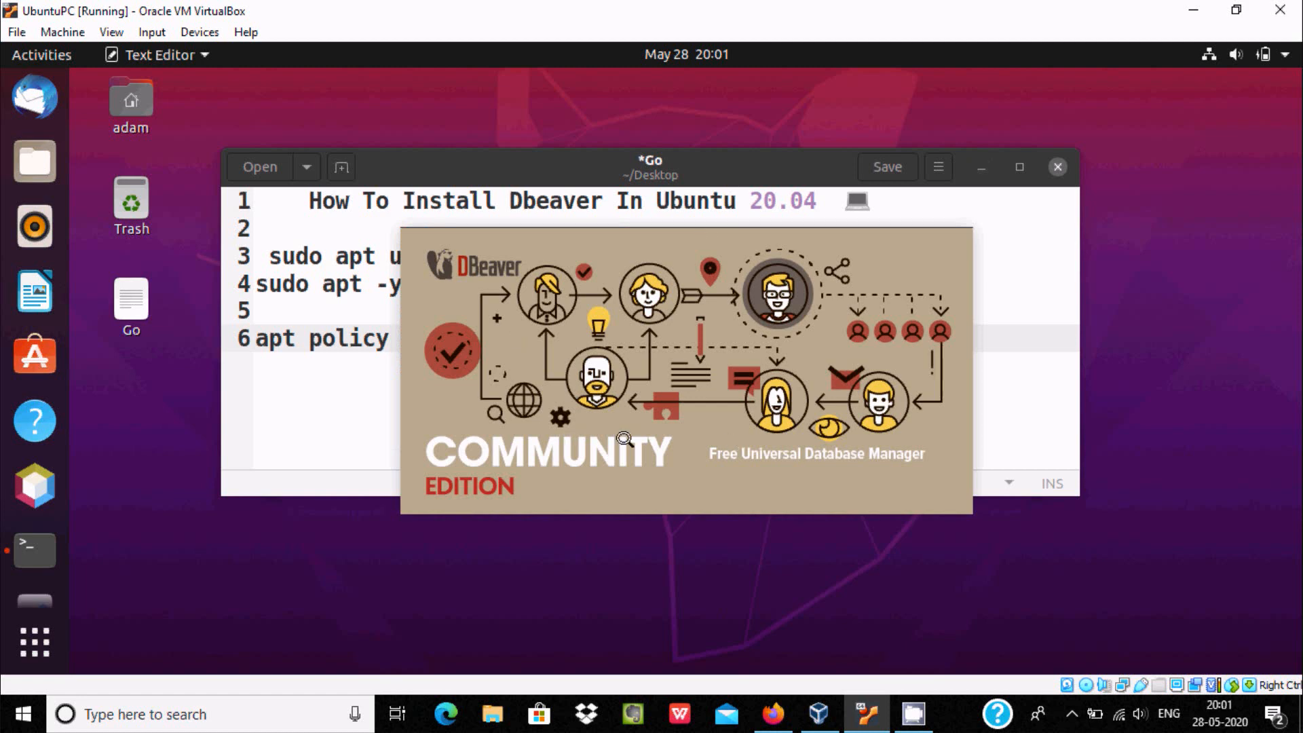
mouse_move(479, 456)
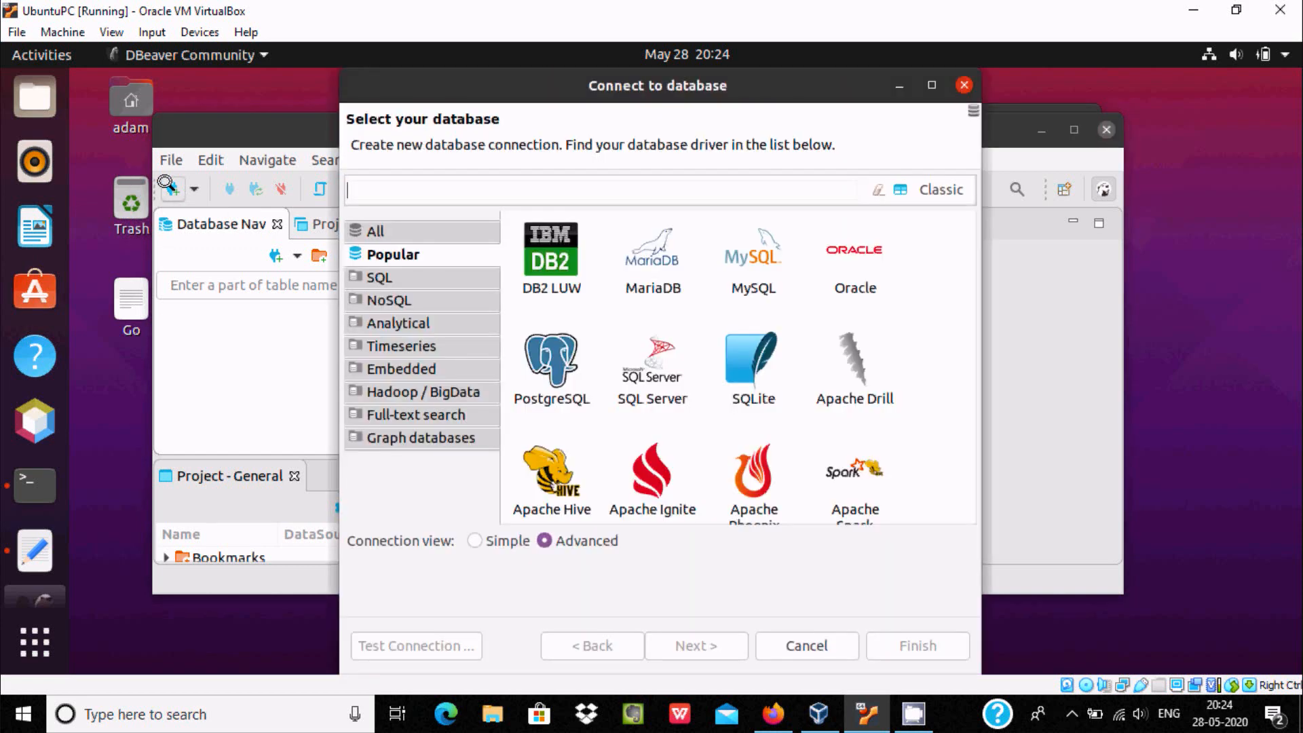
- Choose PostgreSQL as the database type for the new connection
click(551, 475)
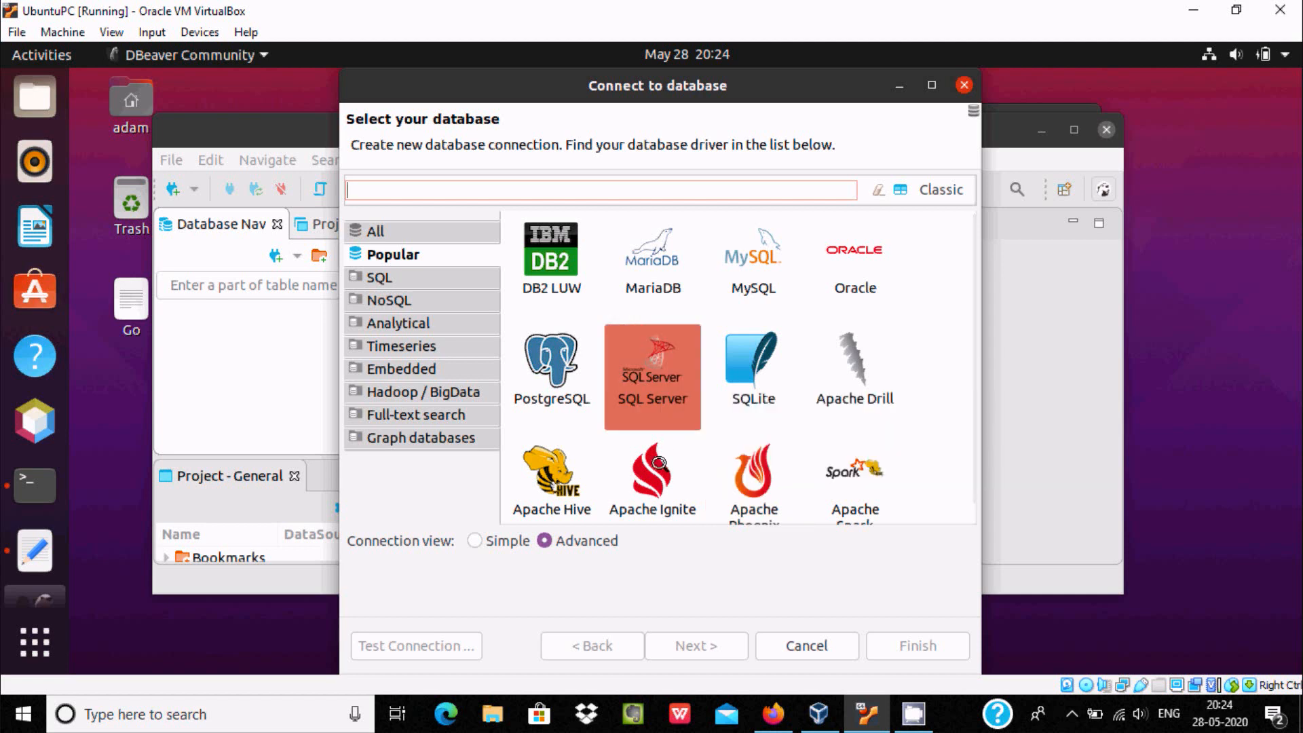
click(551, 365)
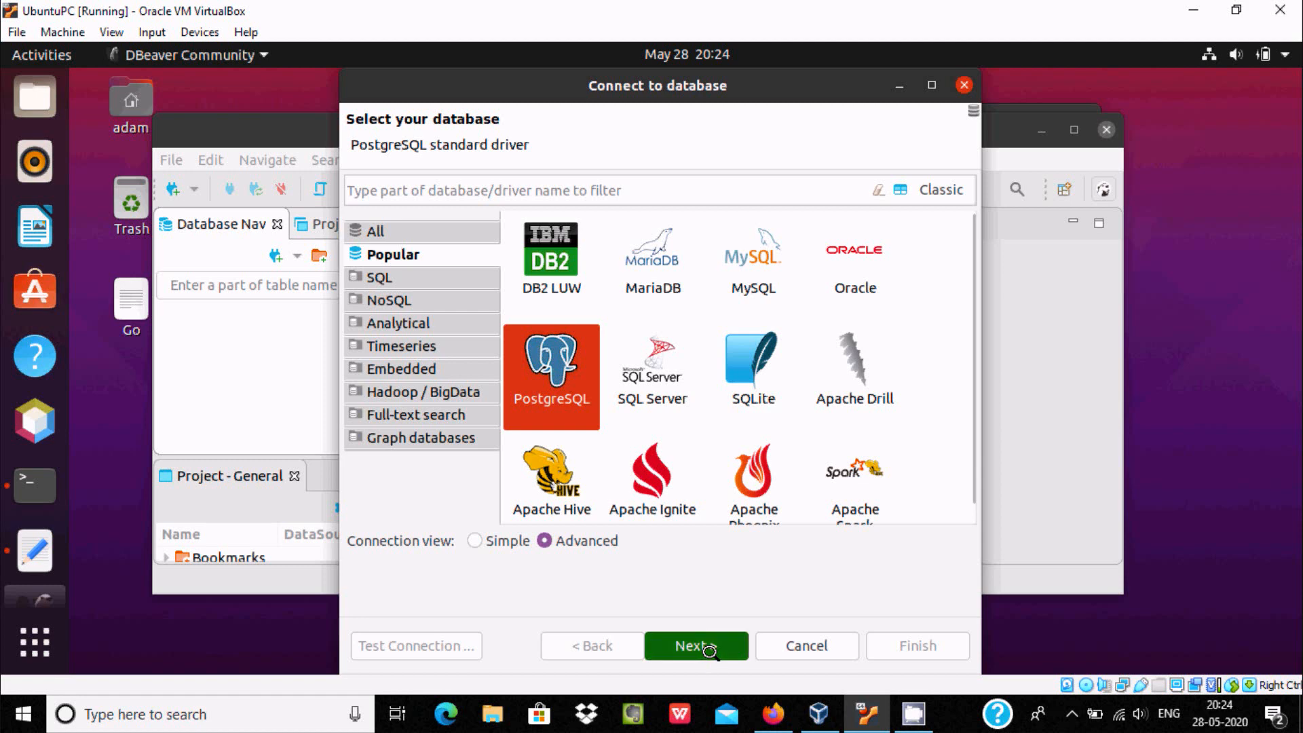
click(696, 646)
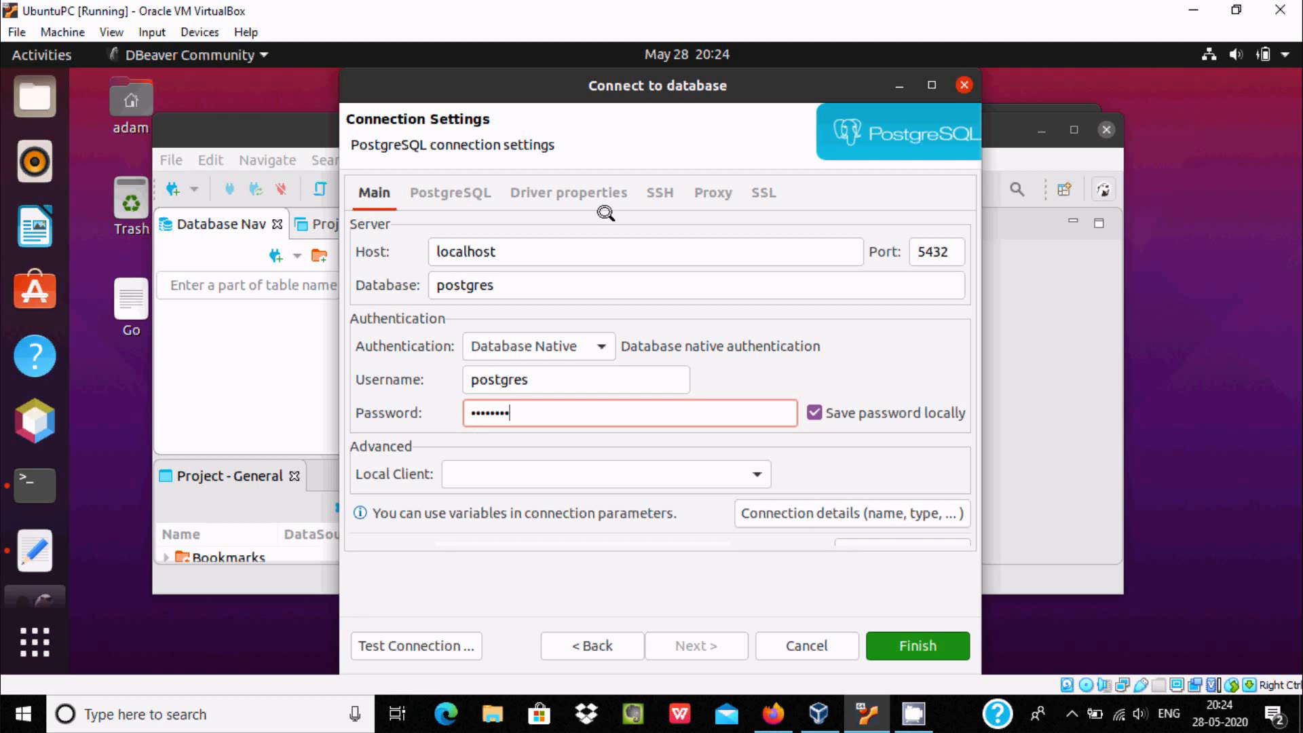
- Test the localhost postgres connection successfully and finish creating it
click(415, 646)
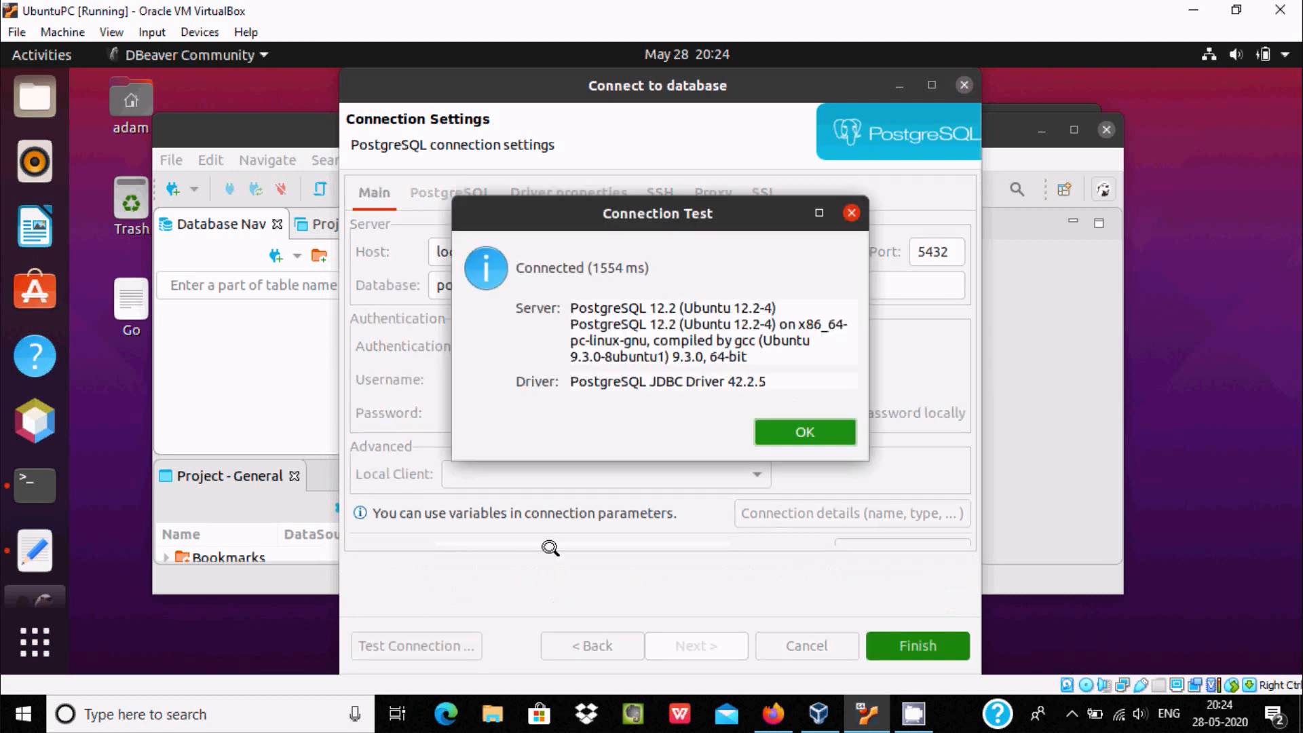
mouse_move(778, 385)
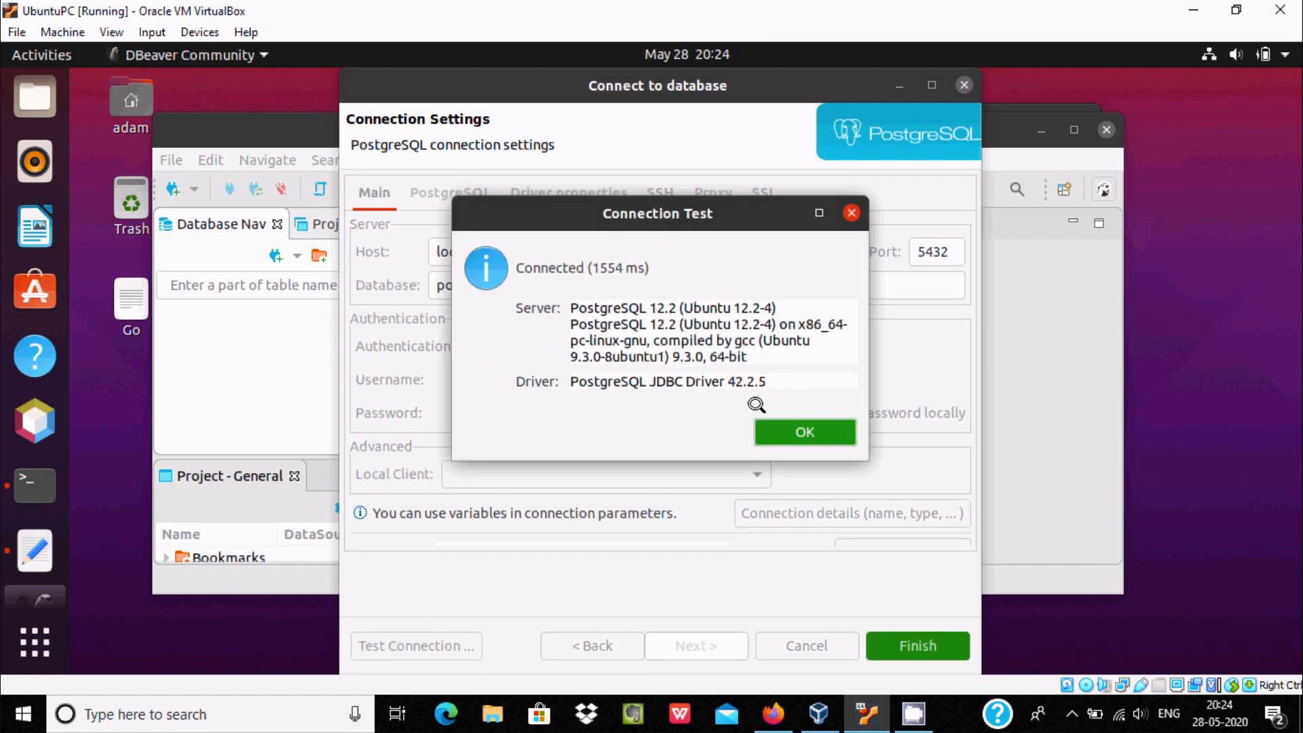
click(805, 433)
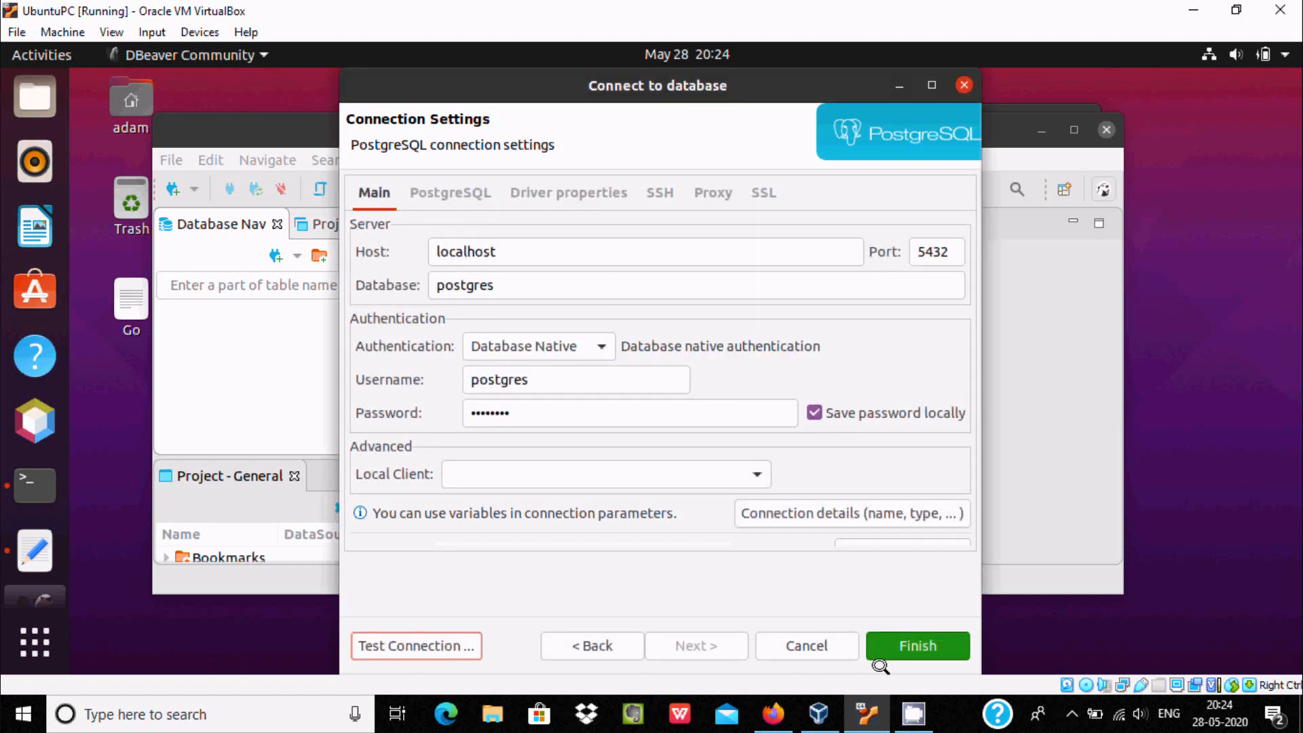
click(917, 646)
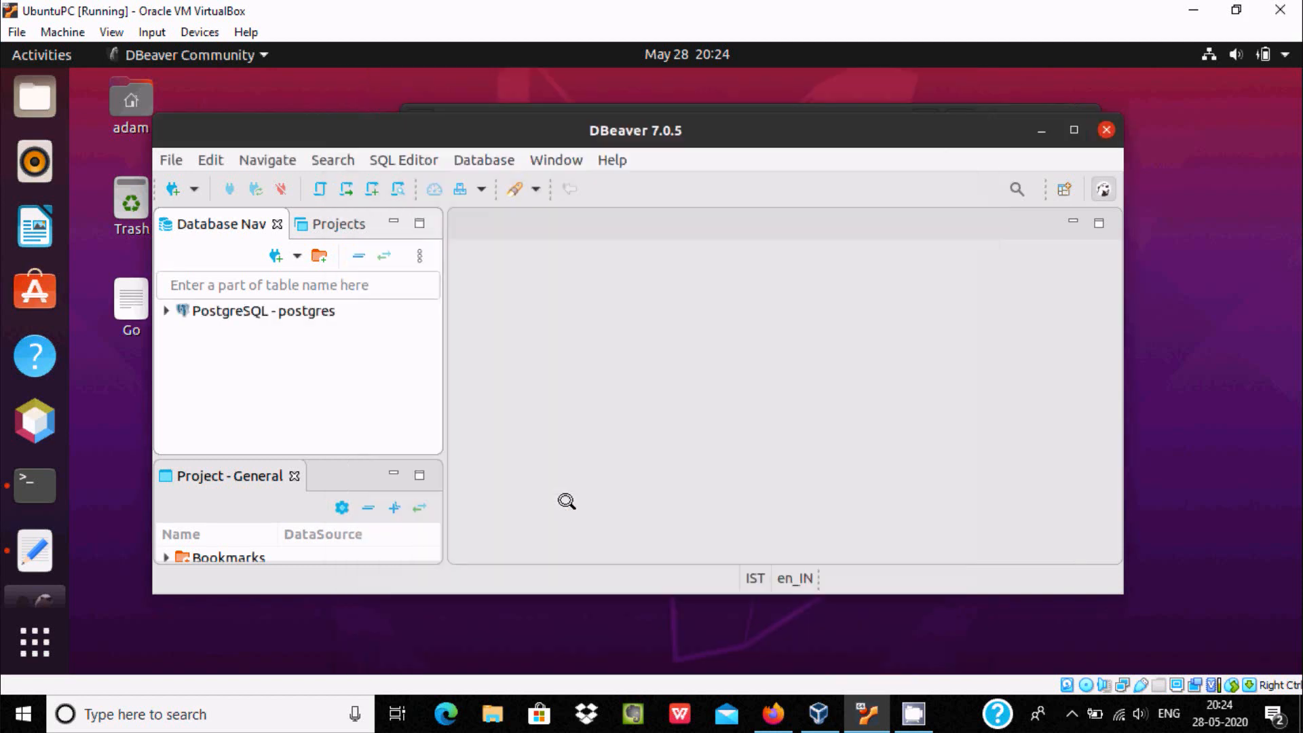
- Maximize DBeaver, start another New Database Connection and cancel it
click(263, 311)
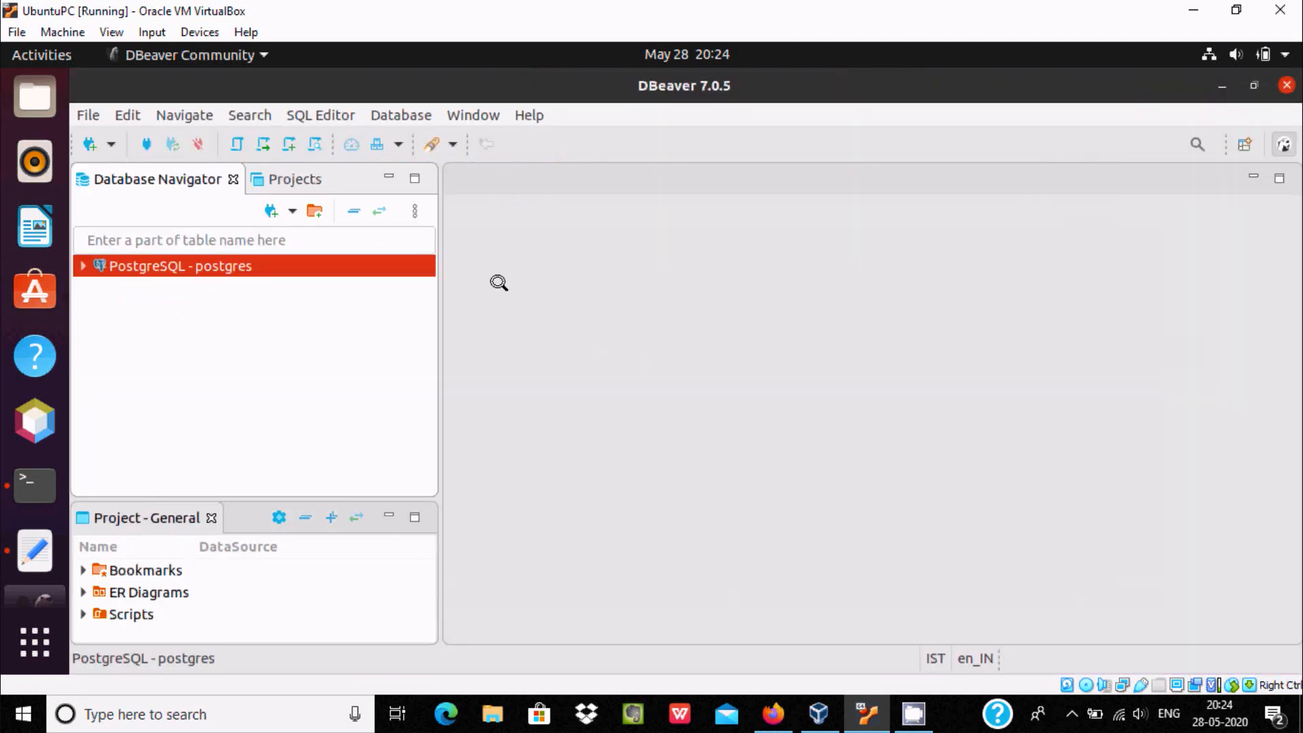
mouse_move(269, 315)
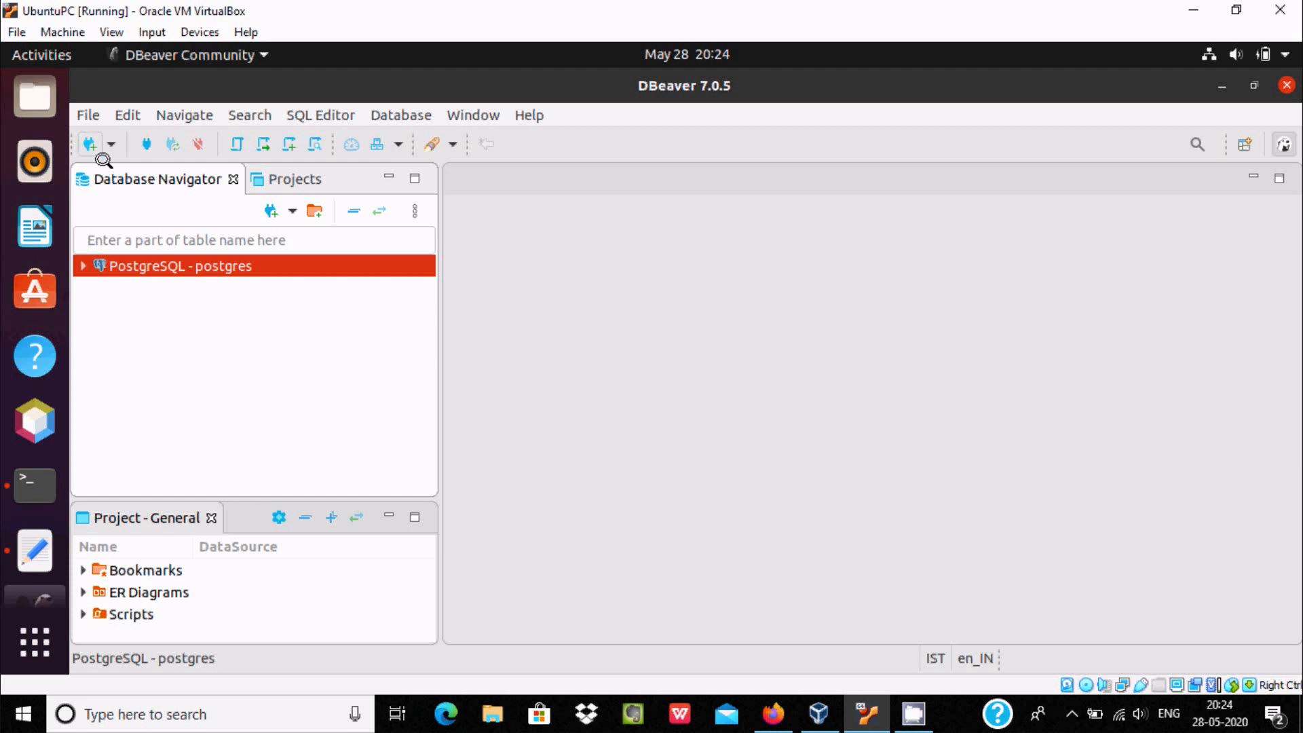
click(87, 144)
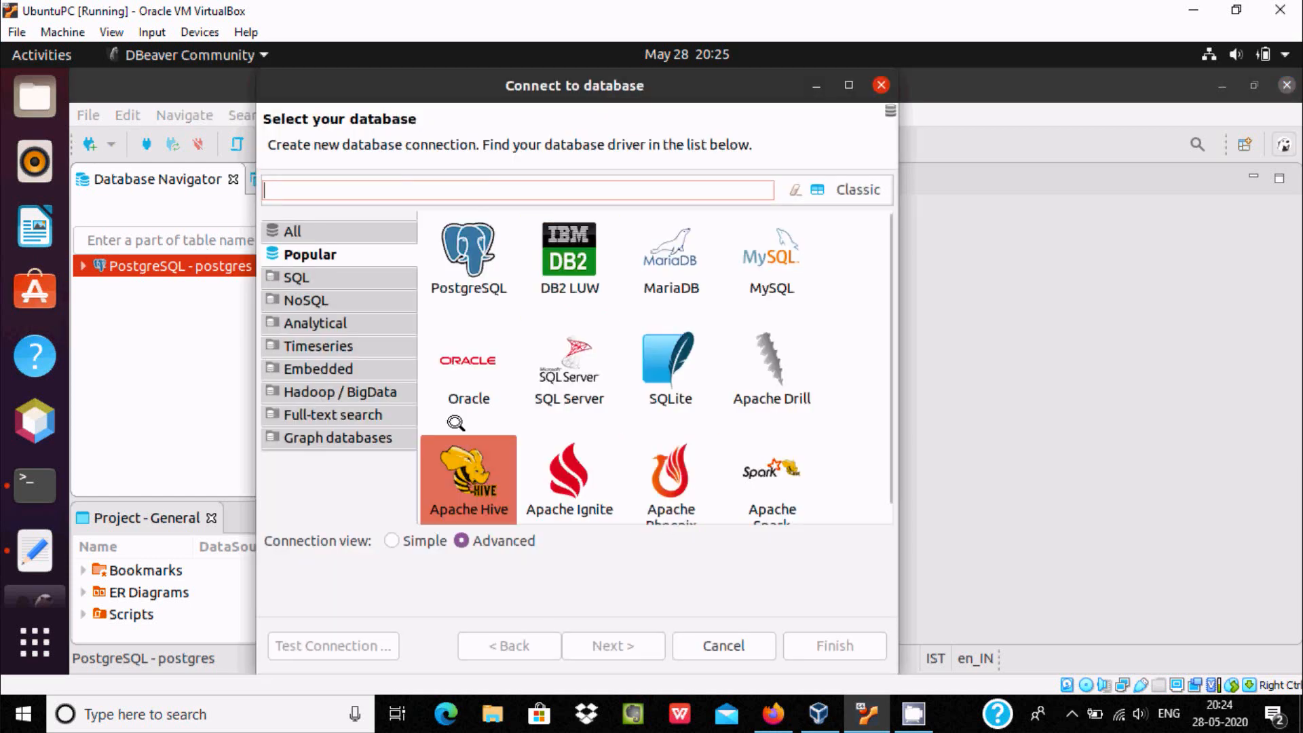
scroll(down, 3)
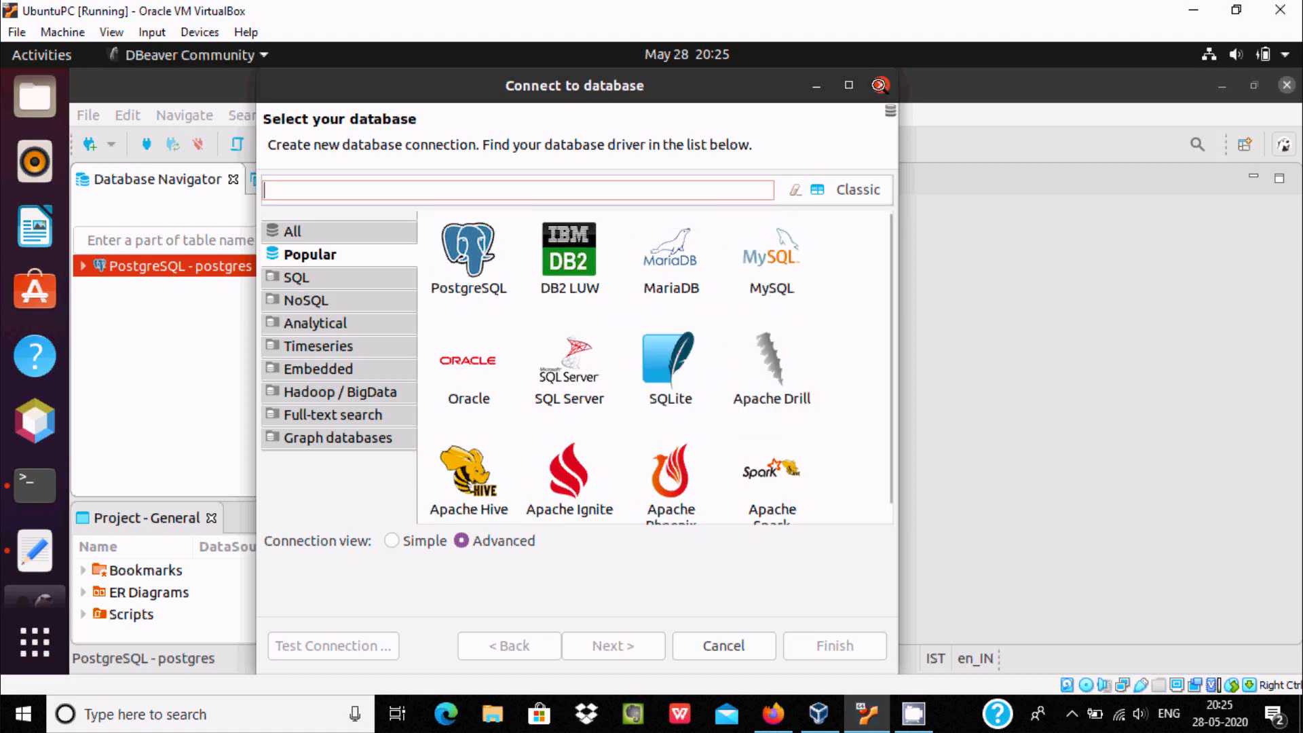
click(724, 646)
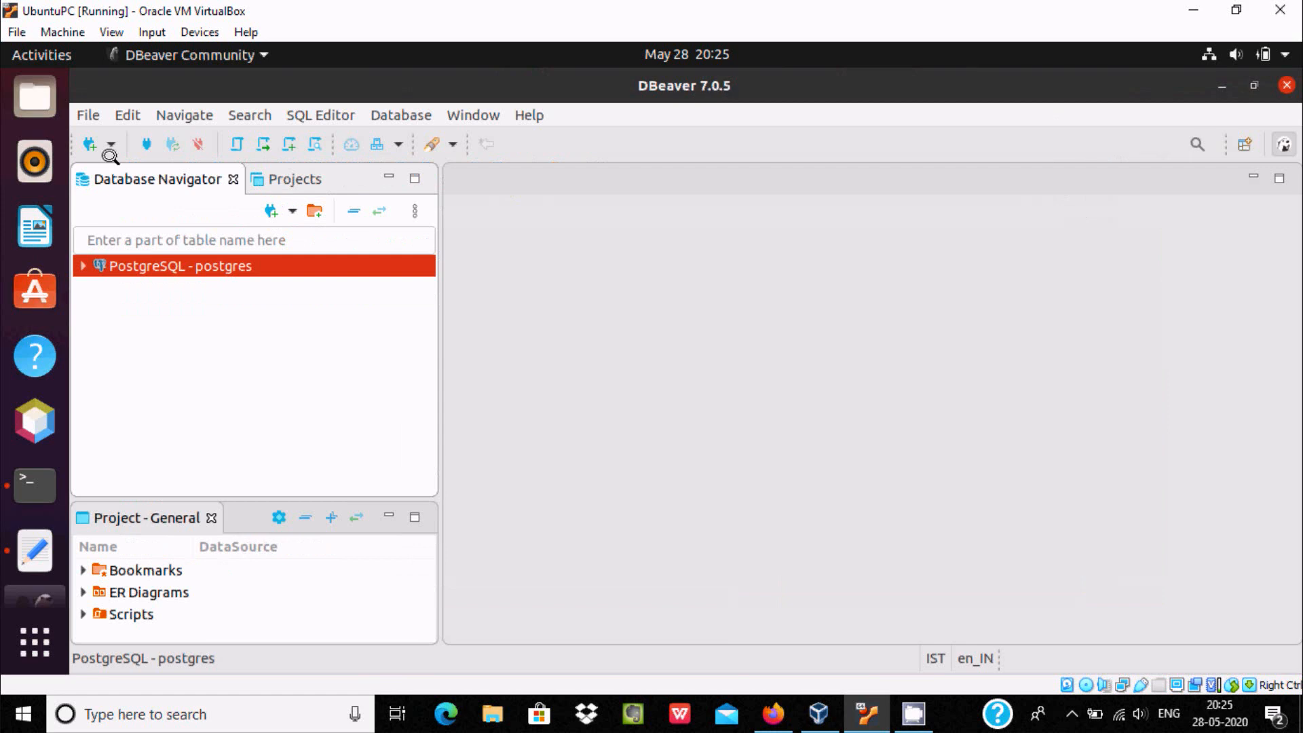
- Connect and expand PostgreSQL - postgres to show the postgres database contents
click(83, 266)
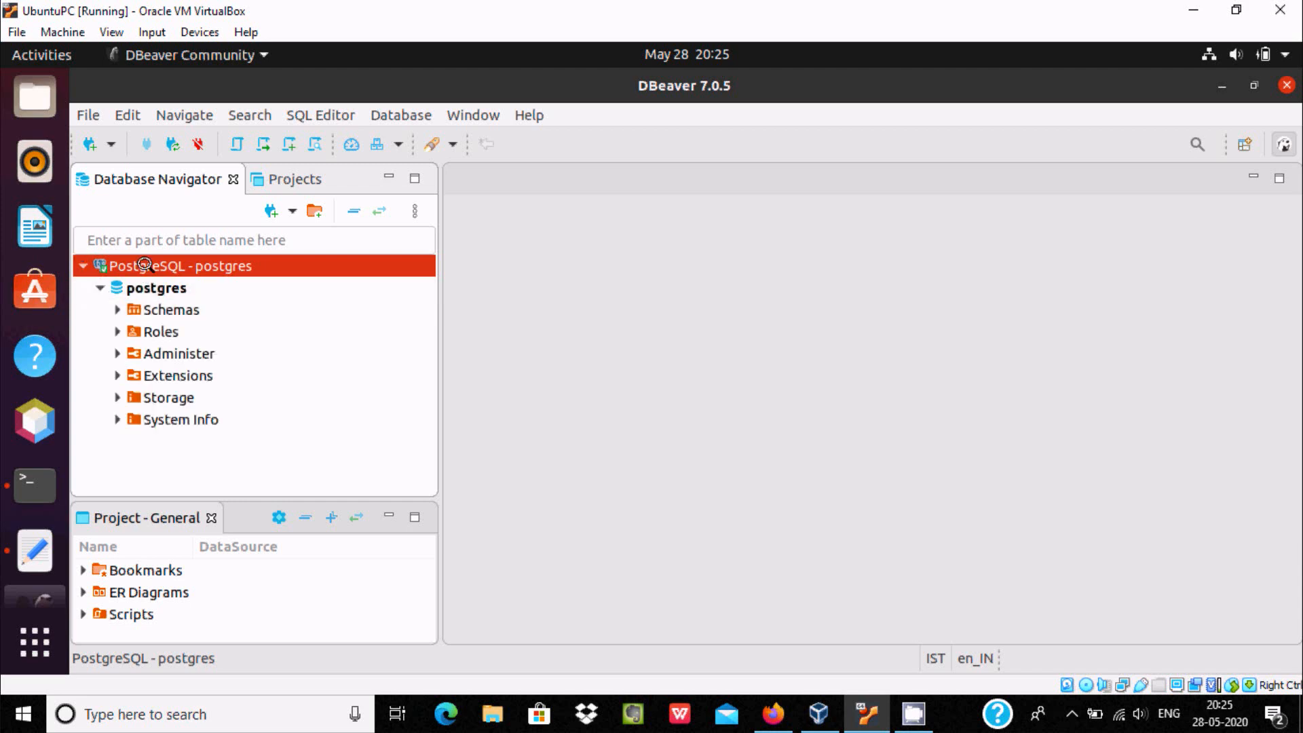
- Start a new empty SQL script on the PostgreSQL - postgres connection
right_click(143, 266)
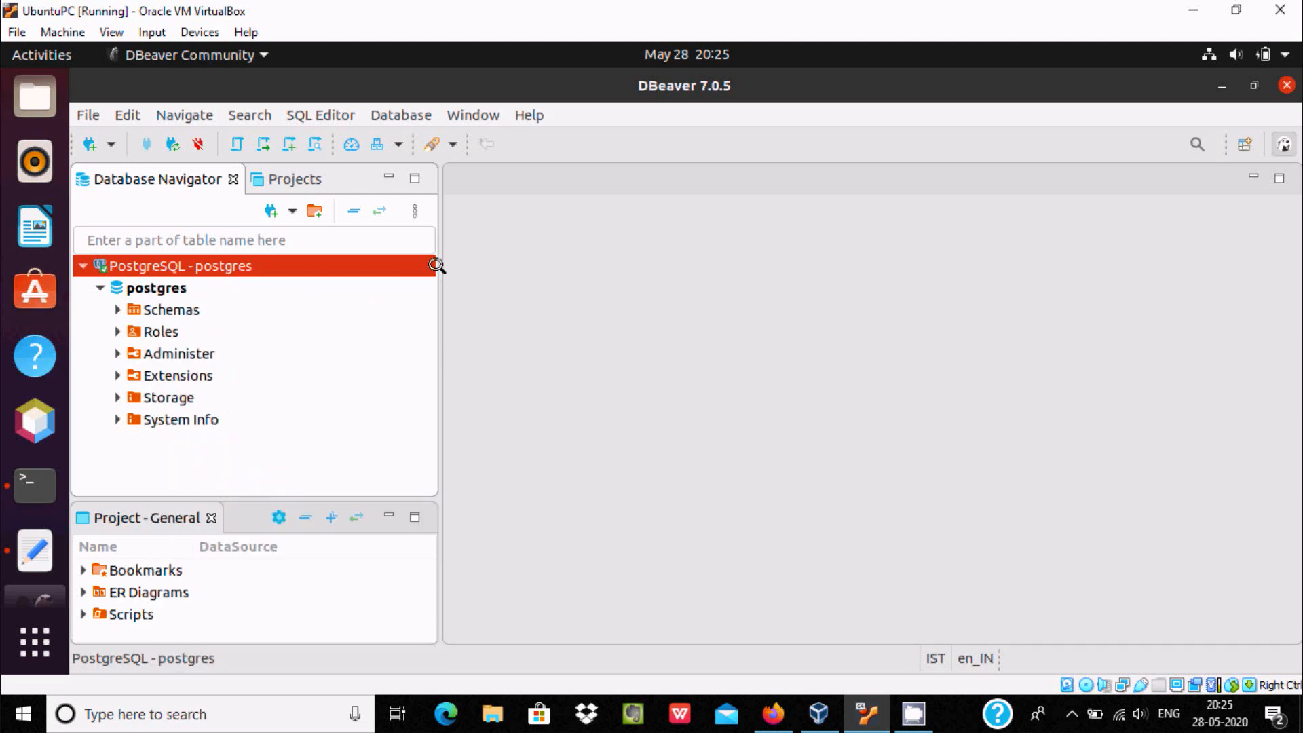
click(320, 115)
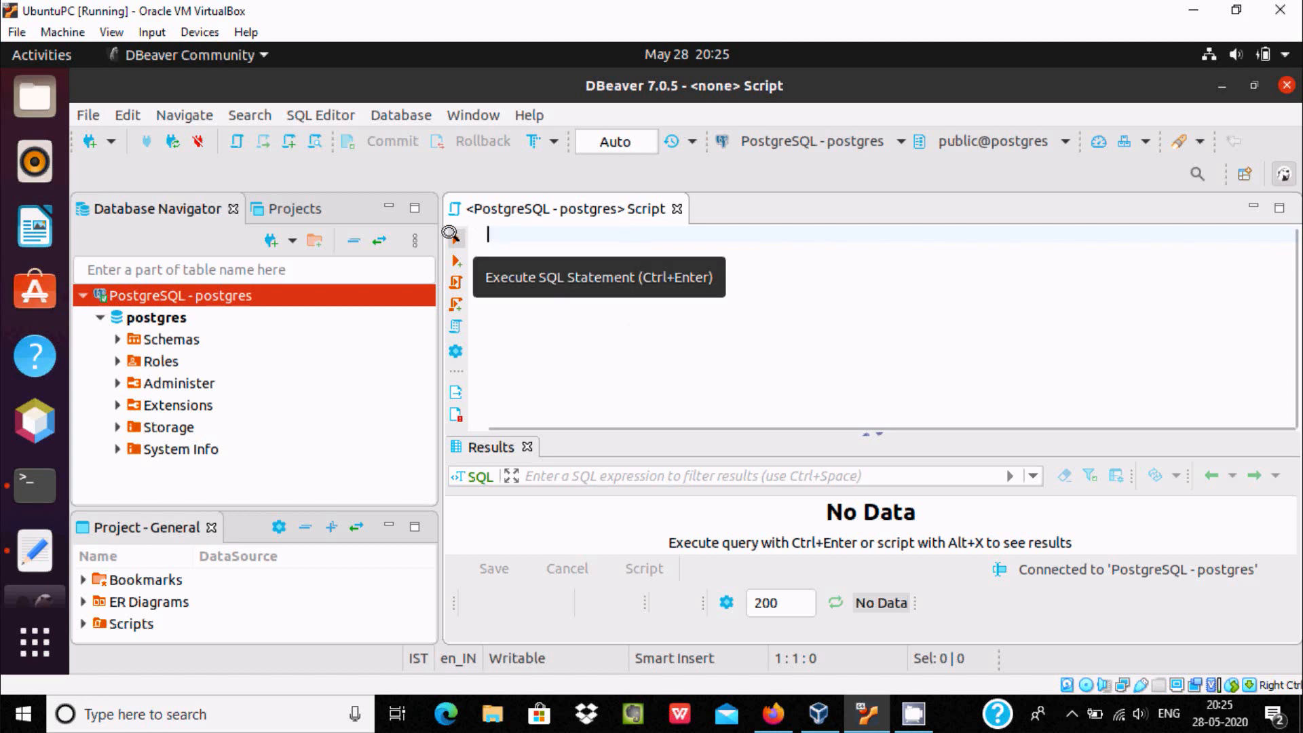
mouse_move(449, 253)
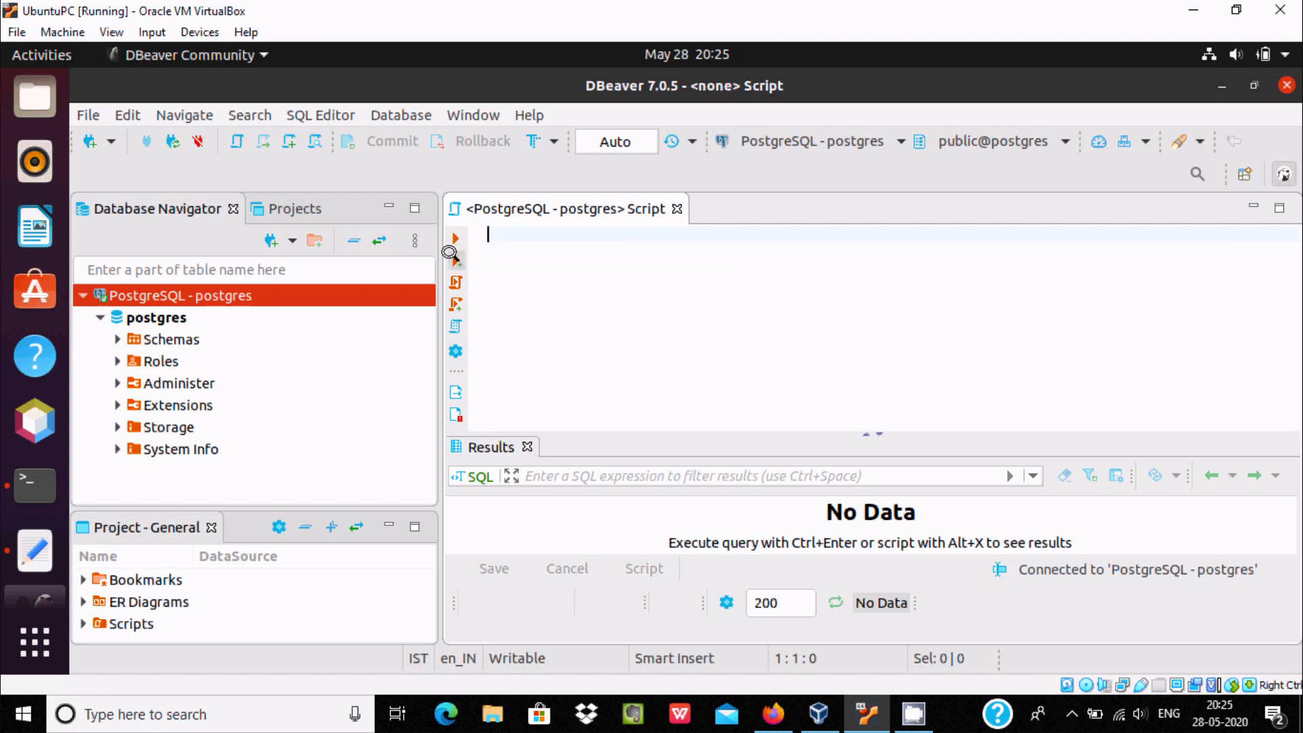
mouse_move(454, 259)
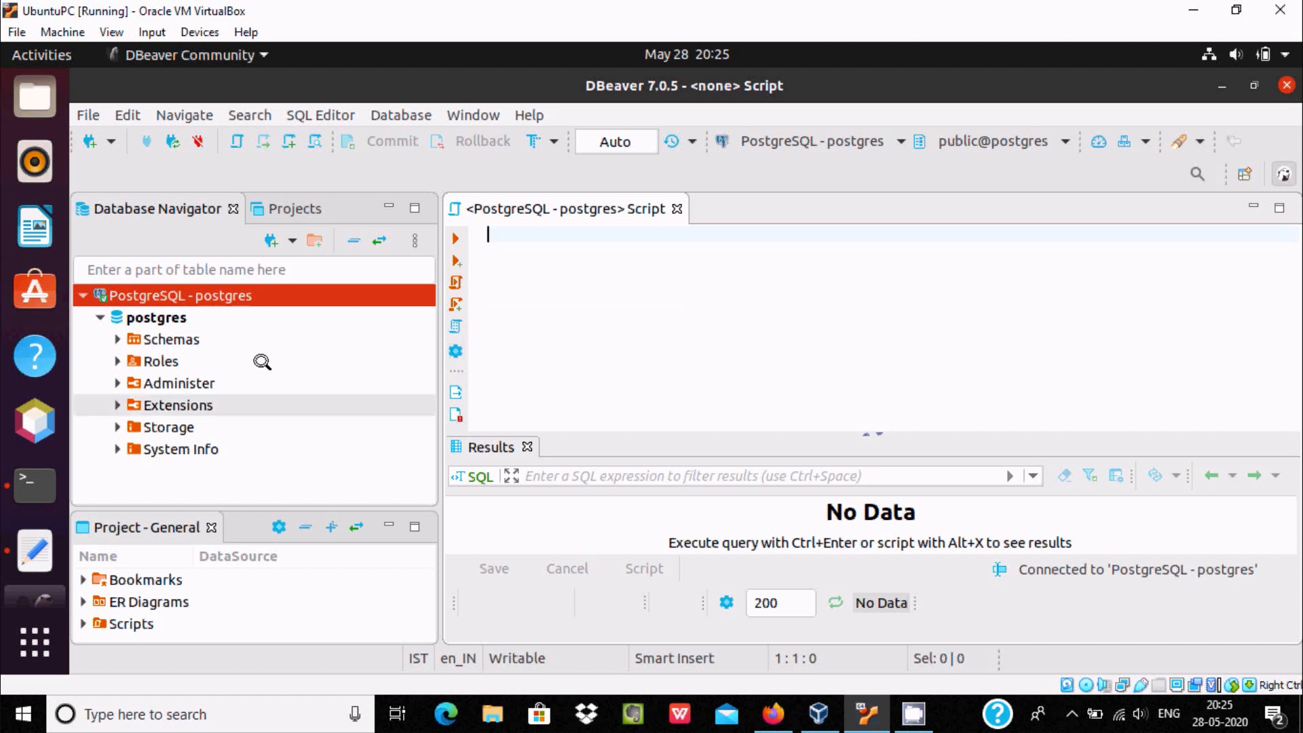
- Expand Schemas and the public schema's Tables in the Database Navigator
click(116, 339)
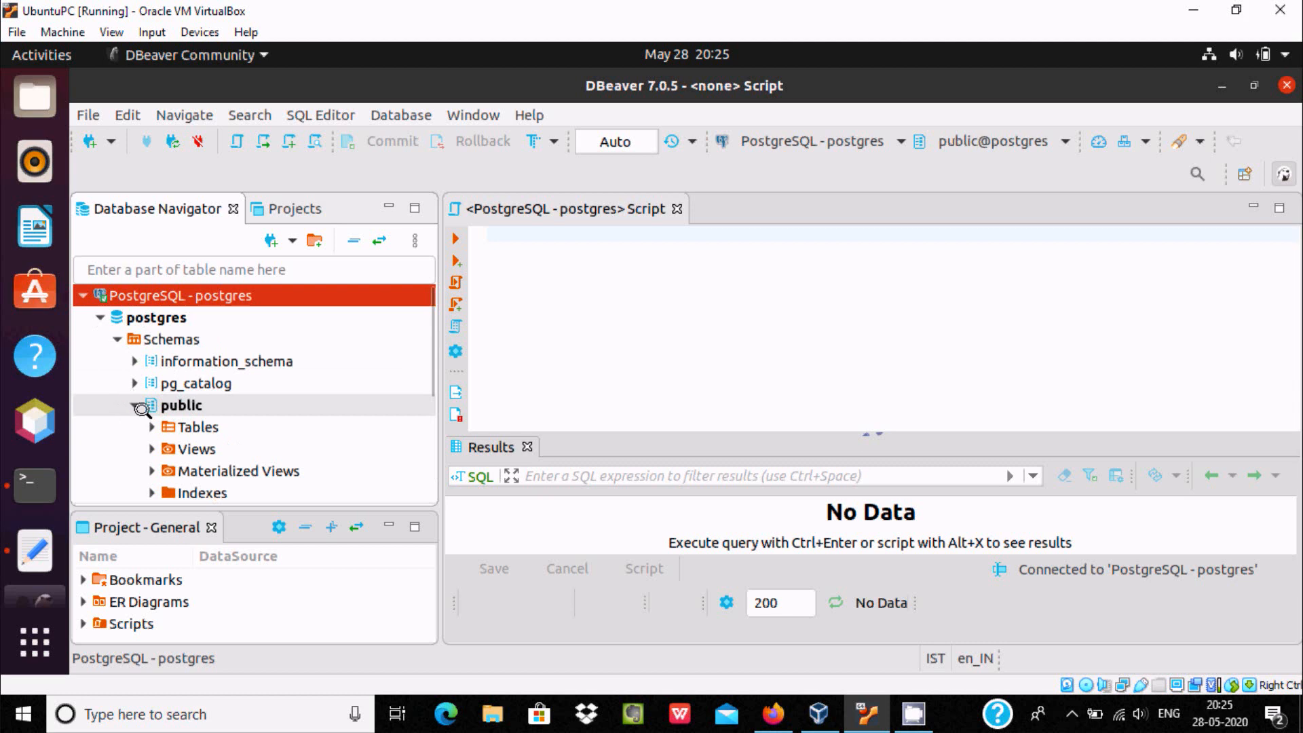
click(140, 406)
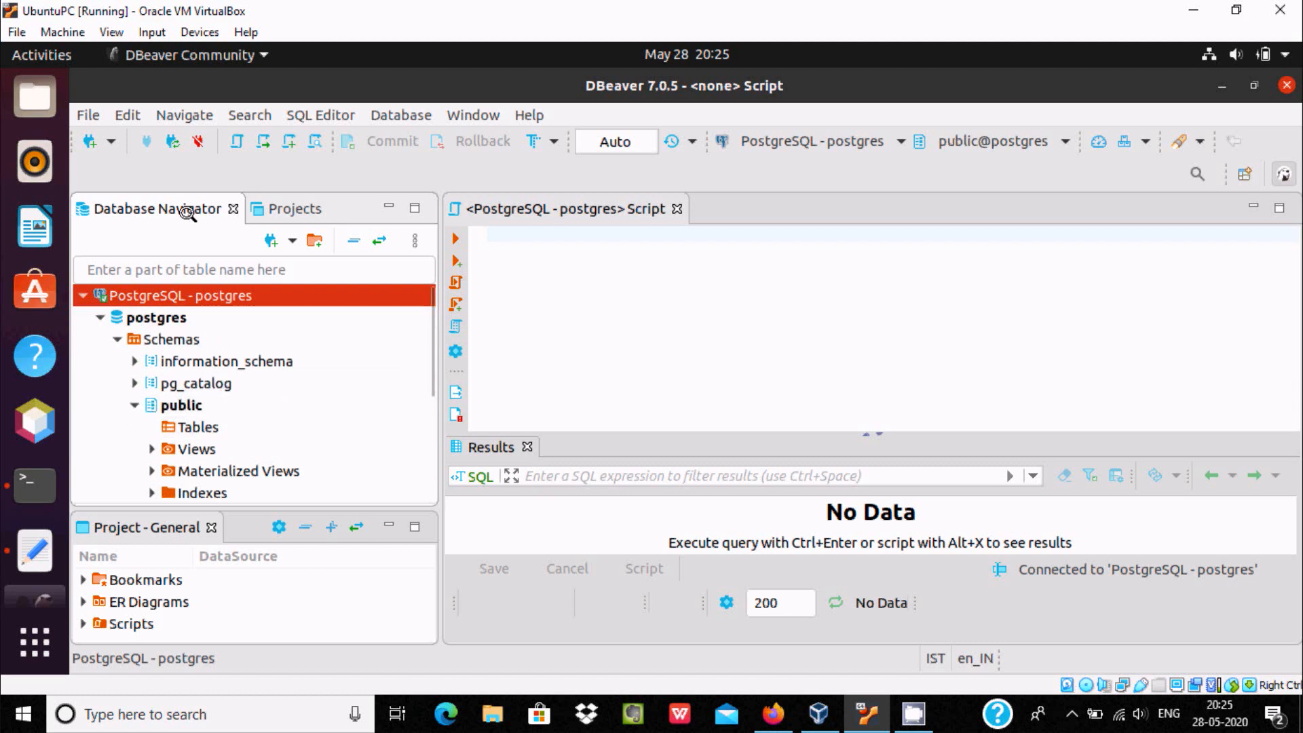
mouse_move(138, 306)
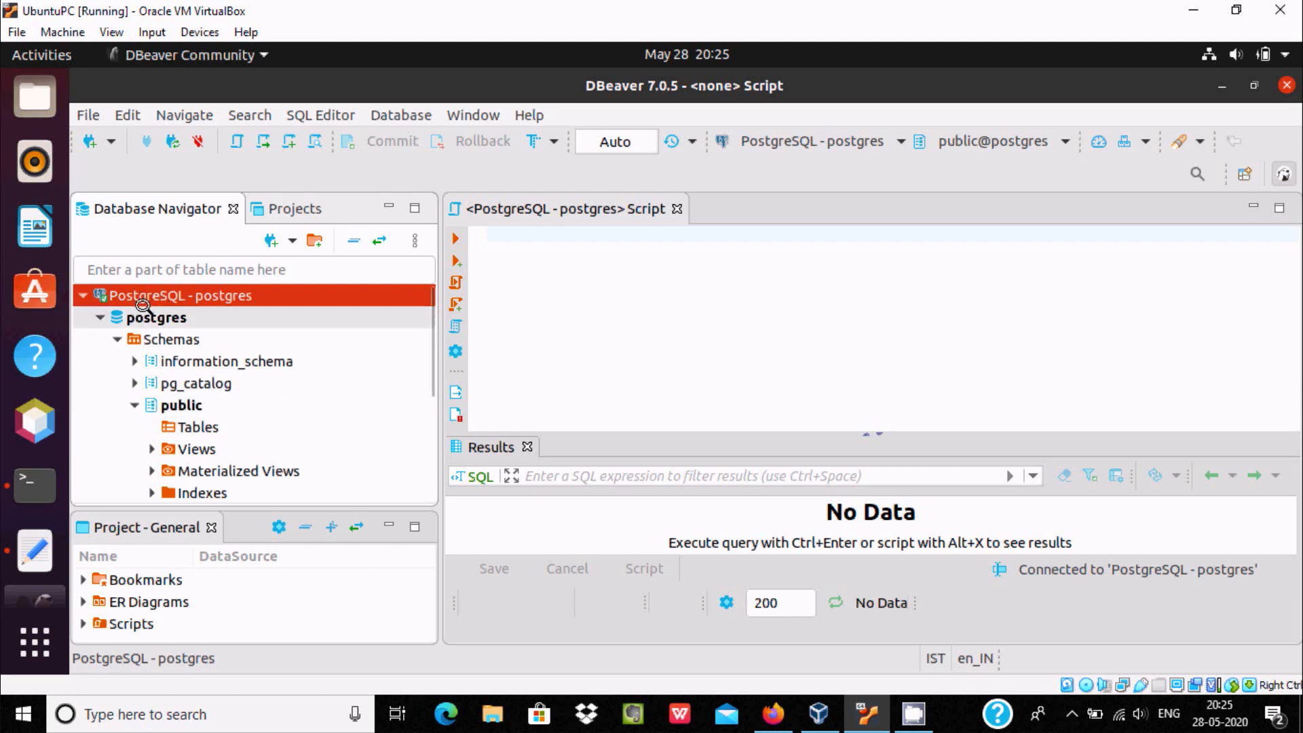
- Bring up the connection's context menu before switching back to the psql Terminal session
right_click(143, 318)
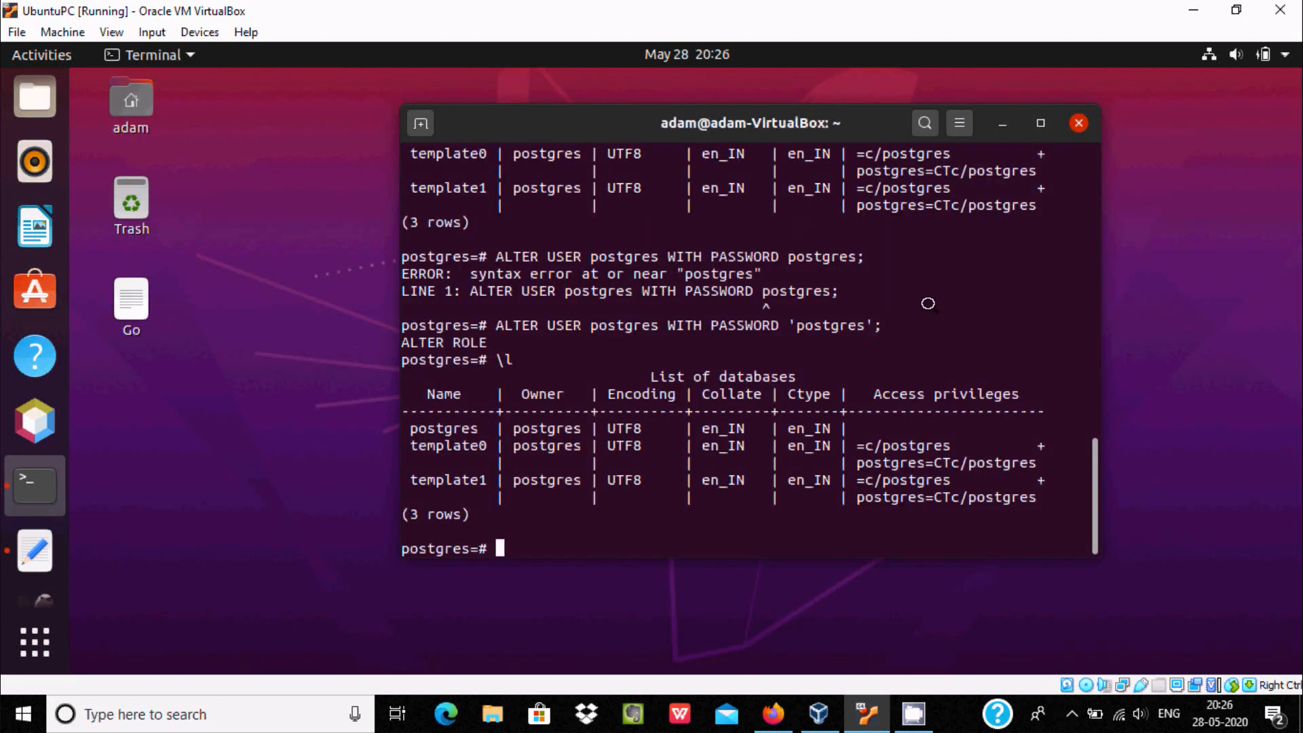
mouse_move(1004, 123)
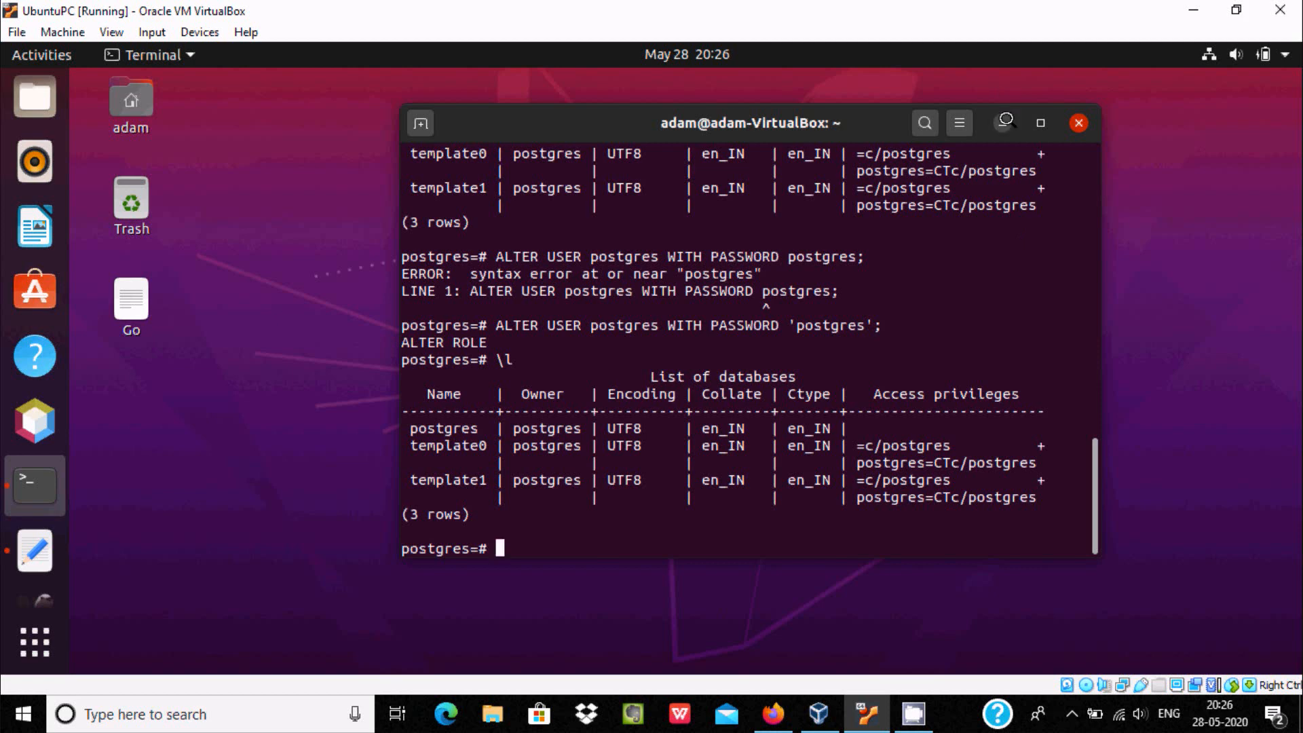